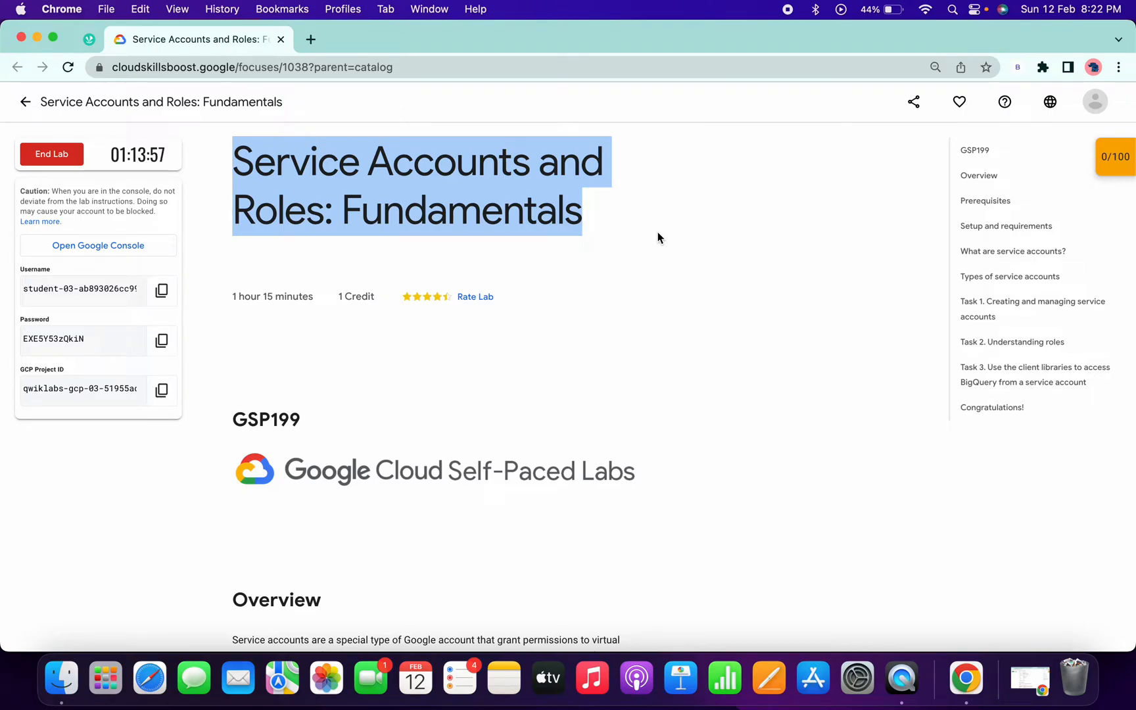
pyautogui.moveTo(670, 291)
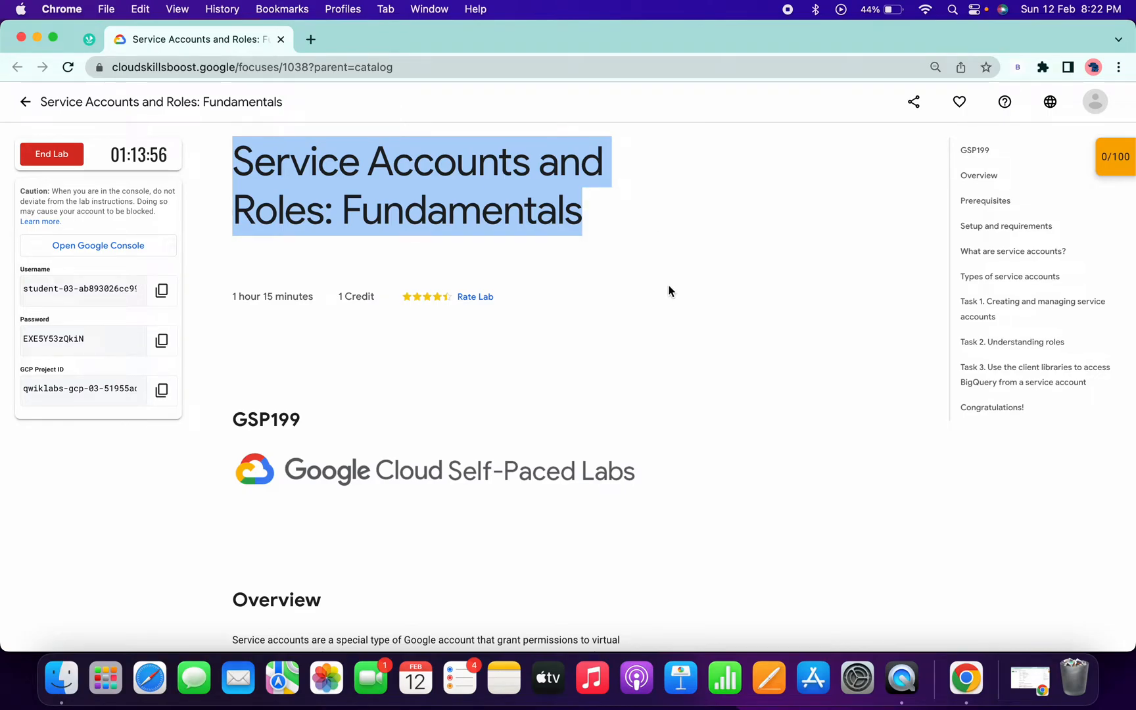
# Step: Agree to the Terms of Service, continue to the dashboard and begin a Cloud Shell session
pyautogui.click(98, 245)
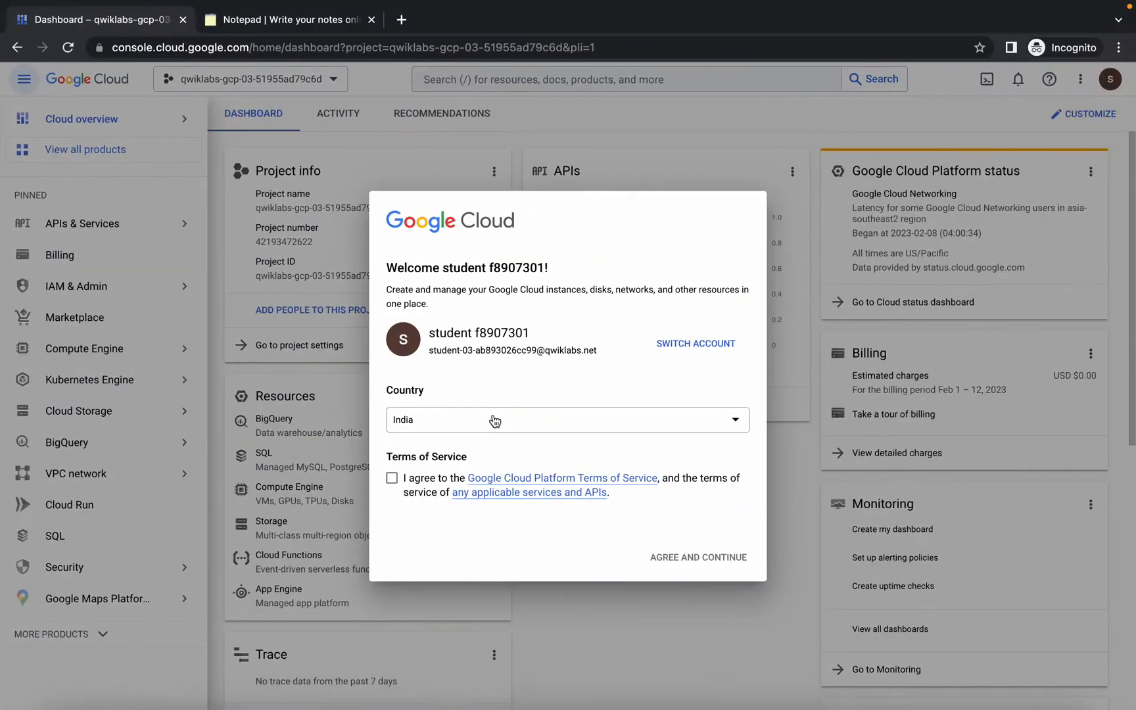
pyautogui.click(392, 479)
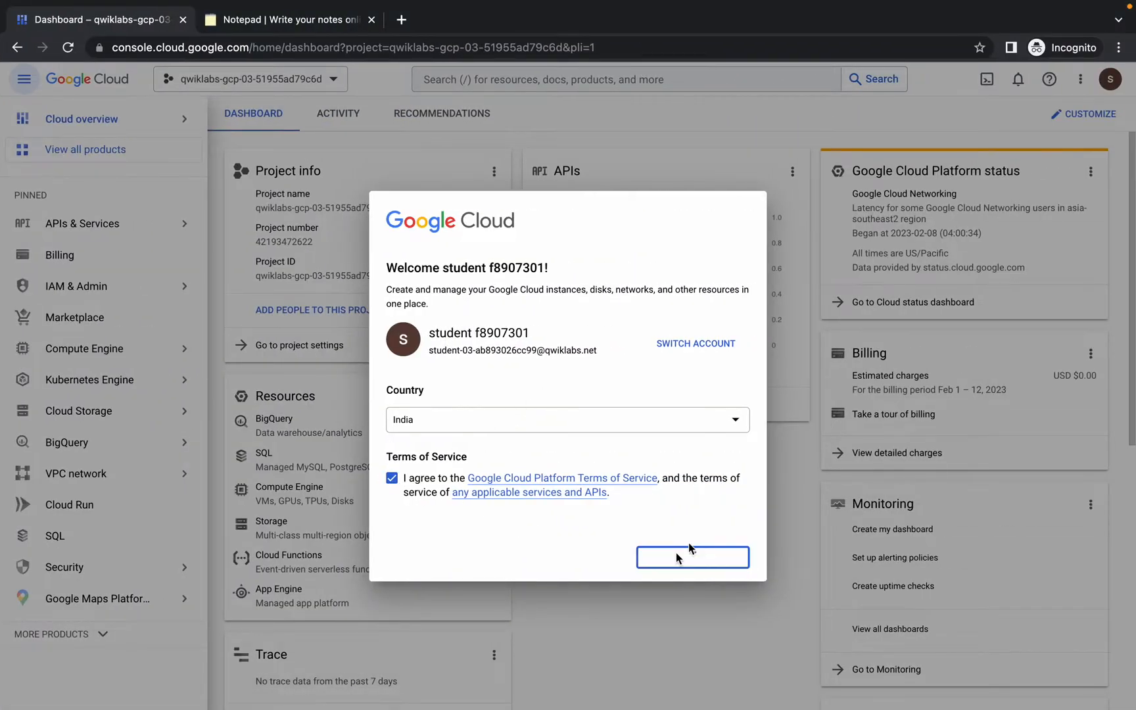
pyautogui.click(693, 557)
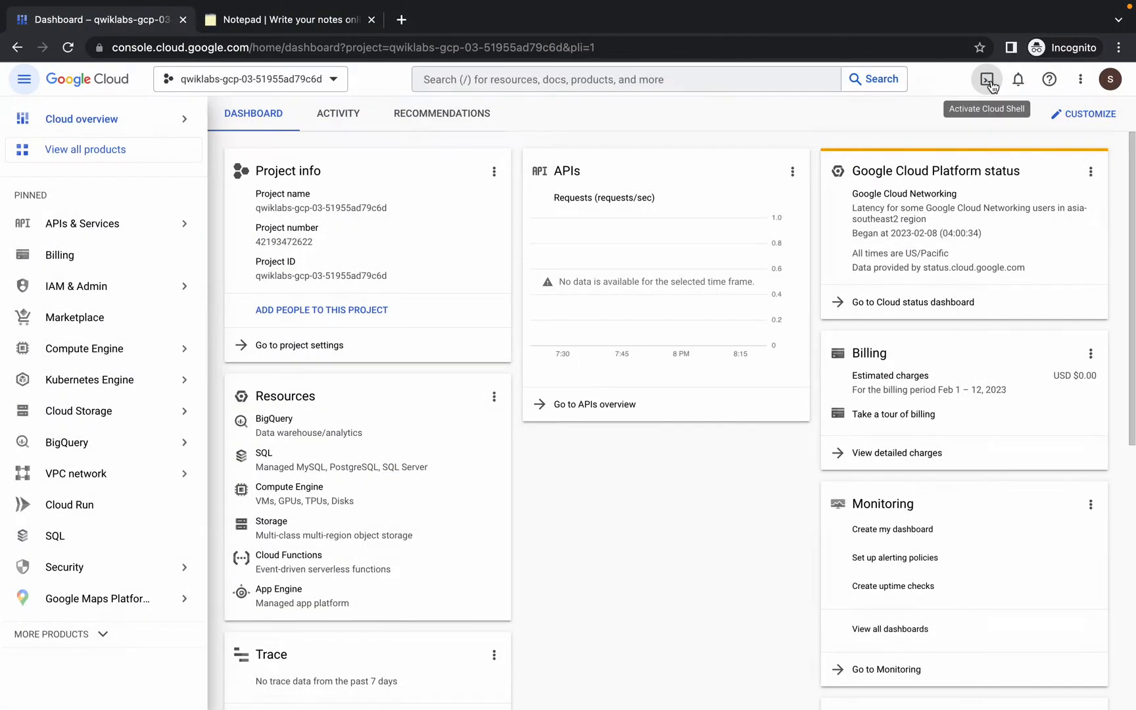
pyautogui.click(988, 79)
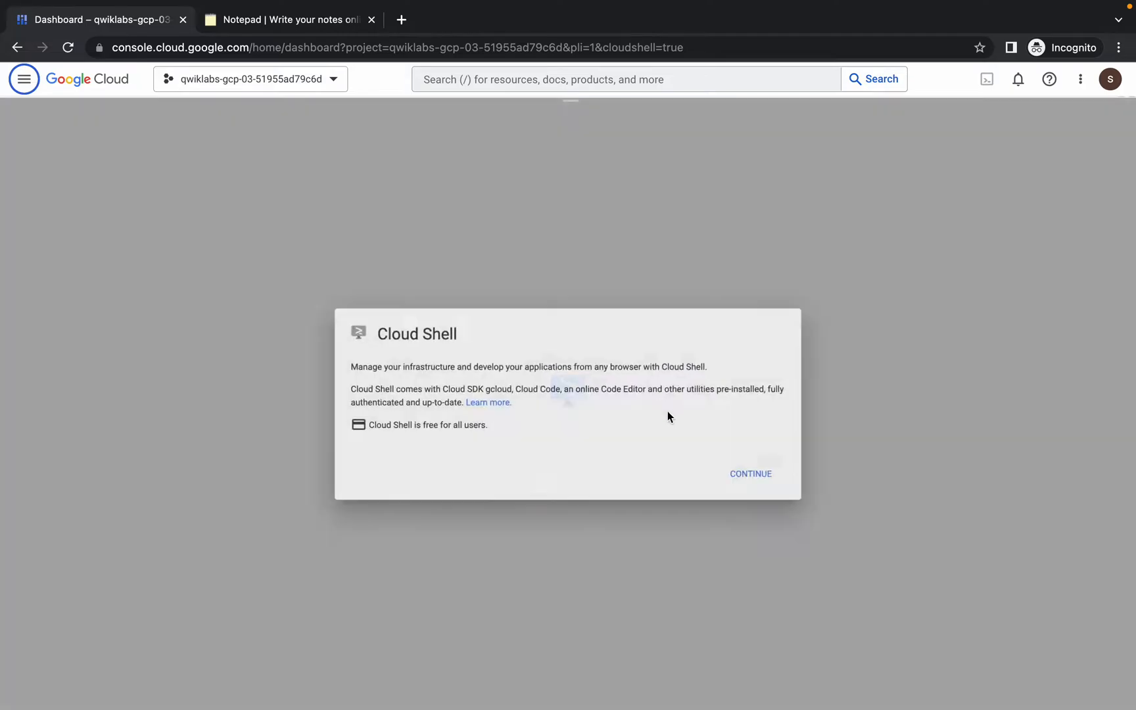
# Step: Continue past the Cloud Shell intro and bring up IAM & Admin in a new tab via search
pyautogui.click(751, 474)
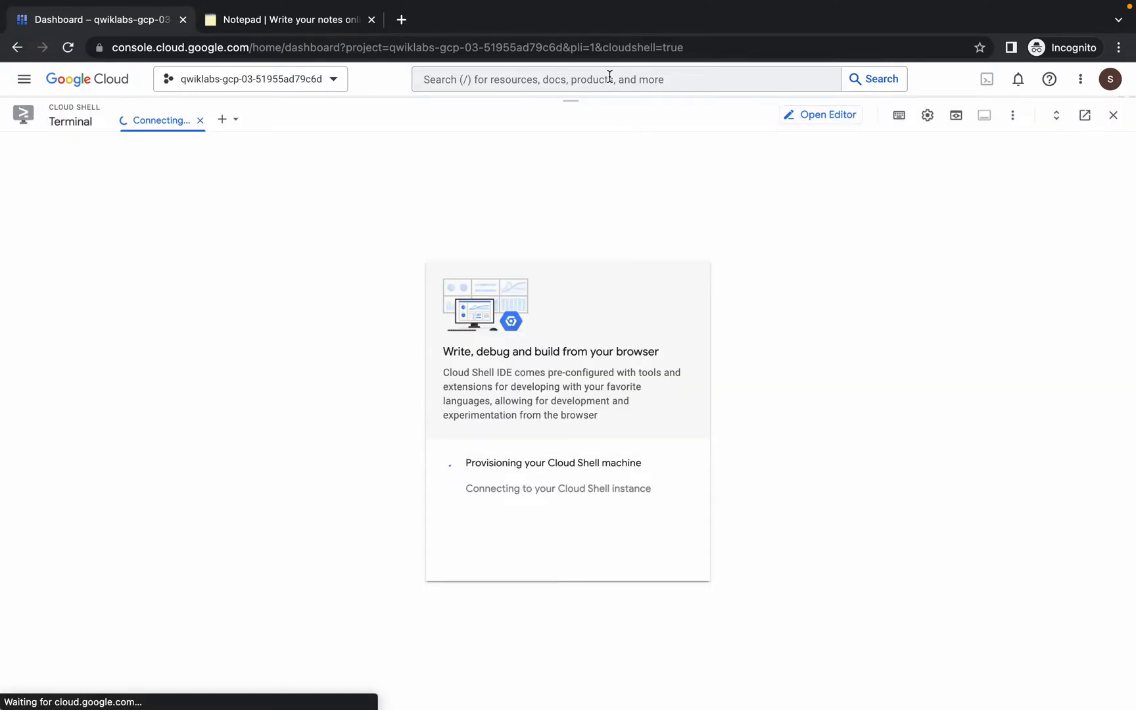
pyautogui.write('IAM')
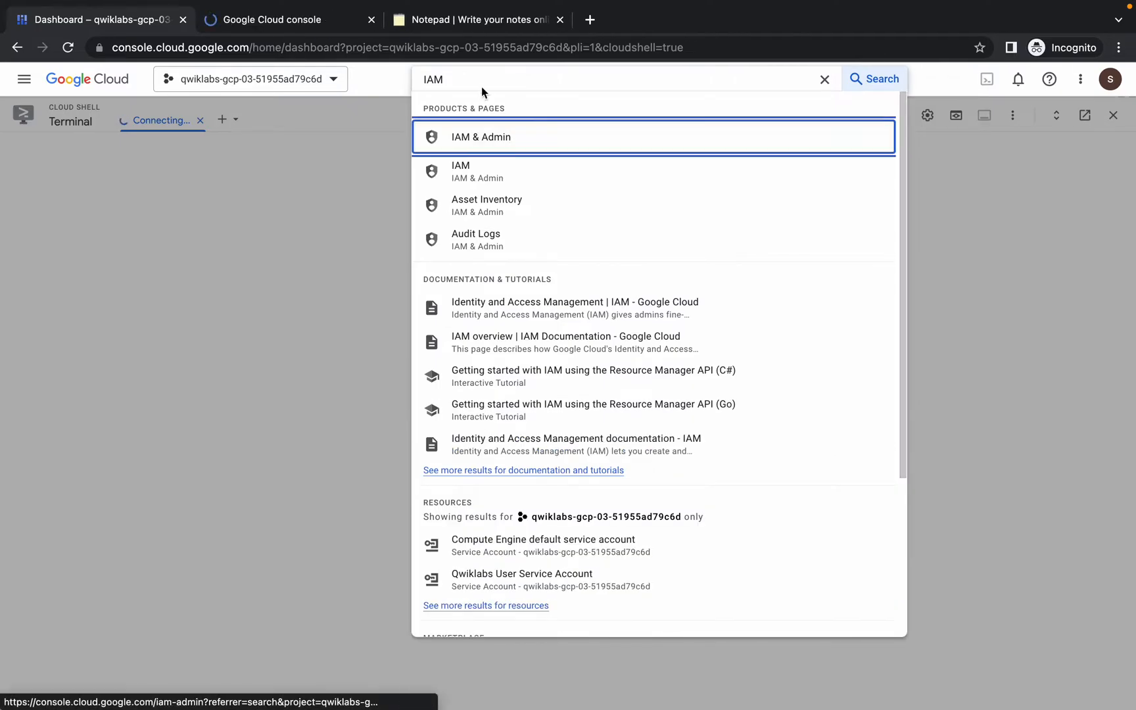
pyautogui.click(478, 19)
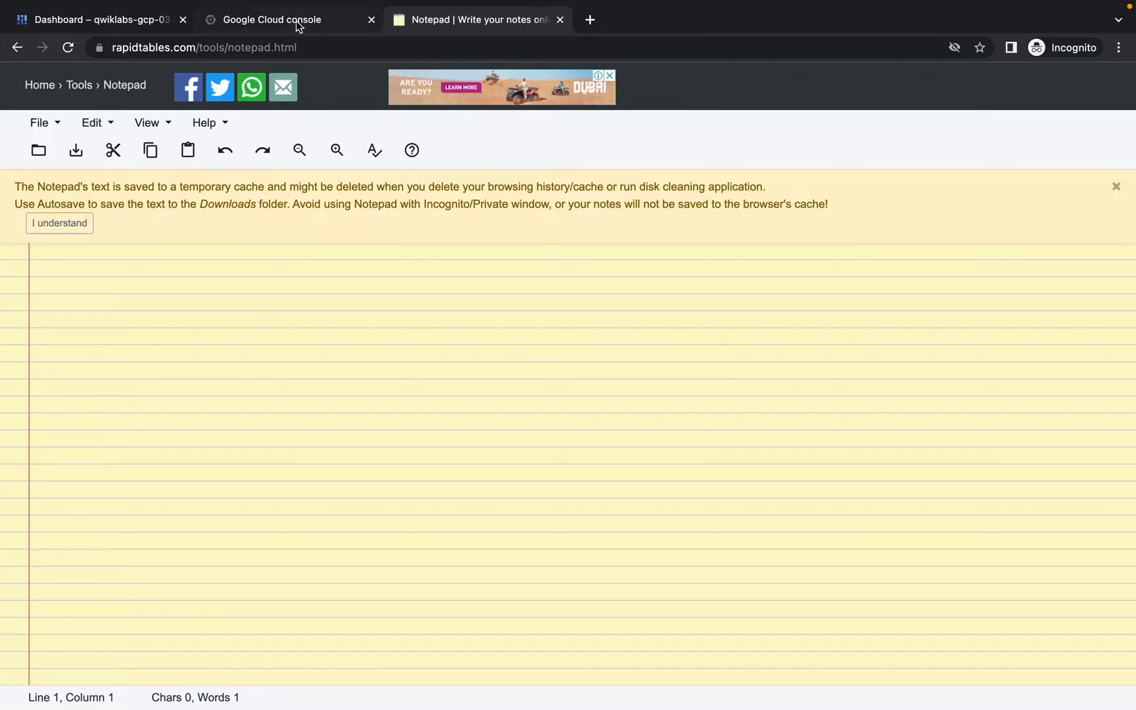
pyautogui.click(271, 19)
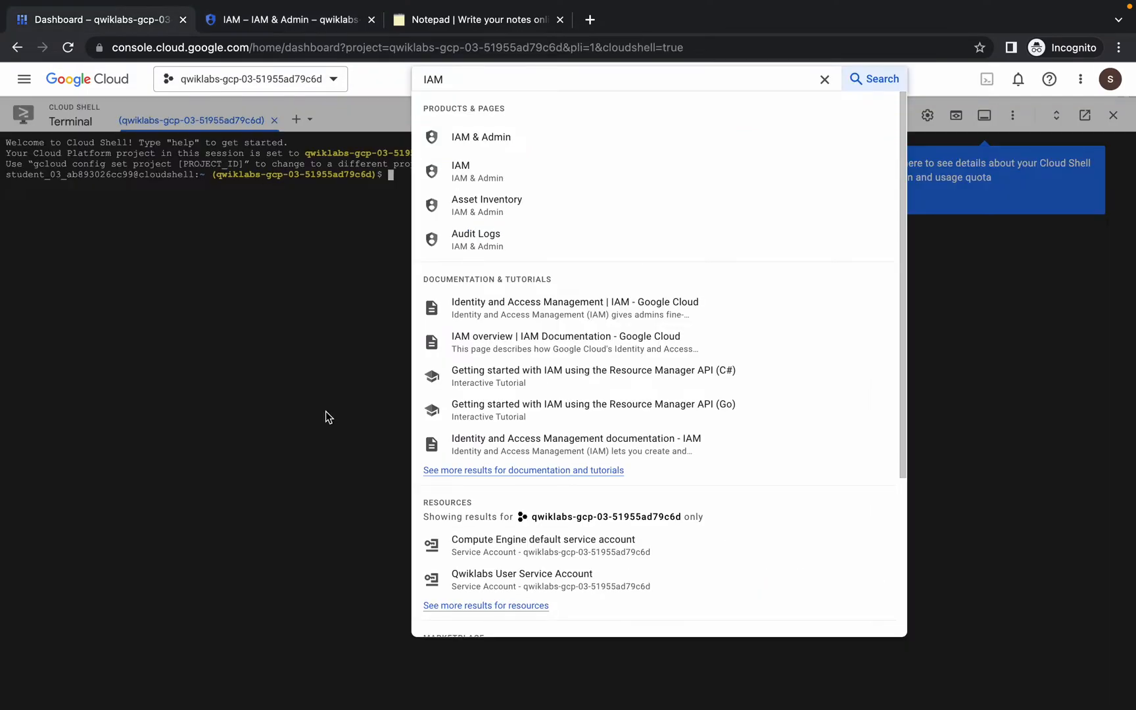
pyautogui.moveTo(824, 79)
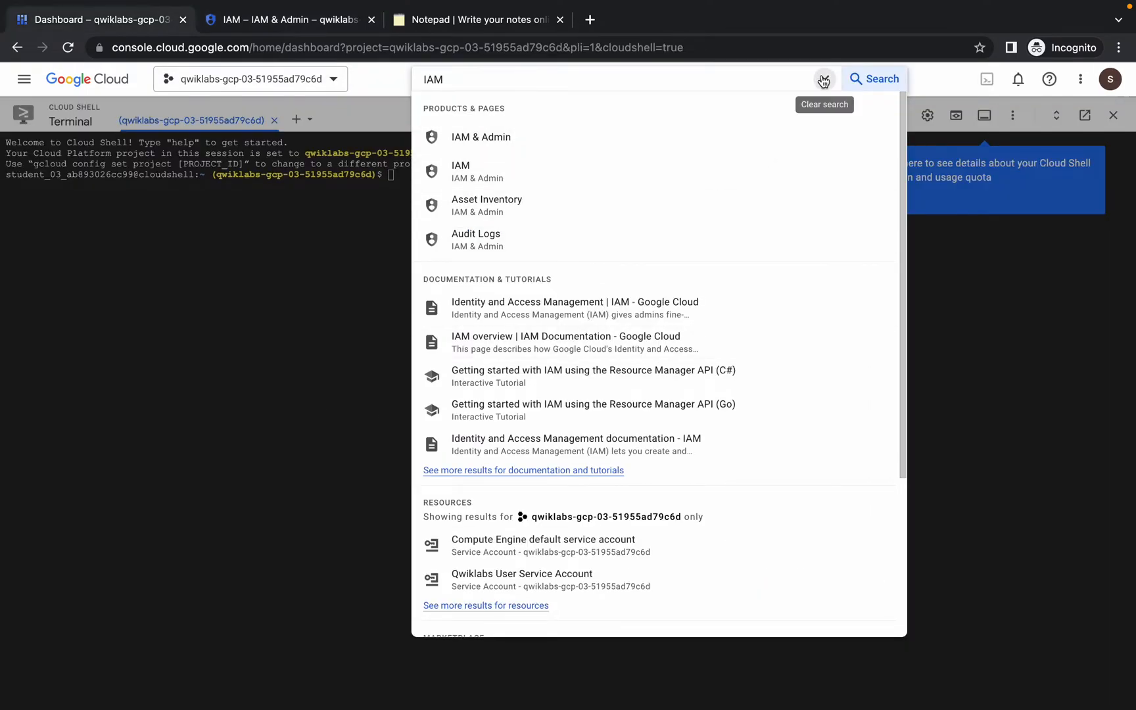
# Step: Clear the IAM search, dismiss the usage tip and close the terminal settings options
pyautogui.click(825, 78)
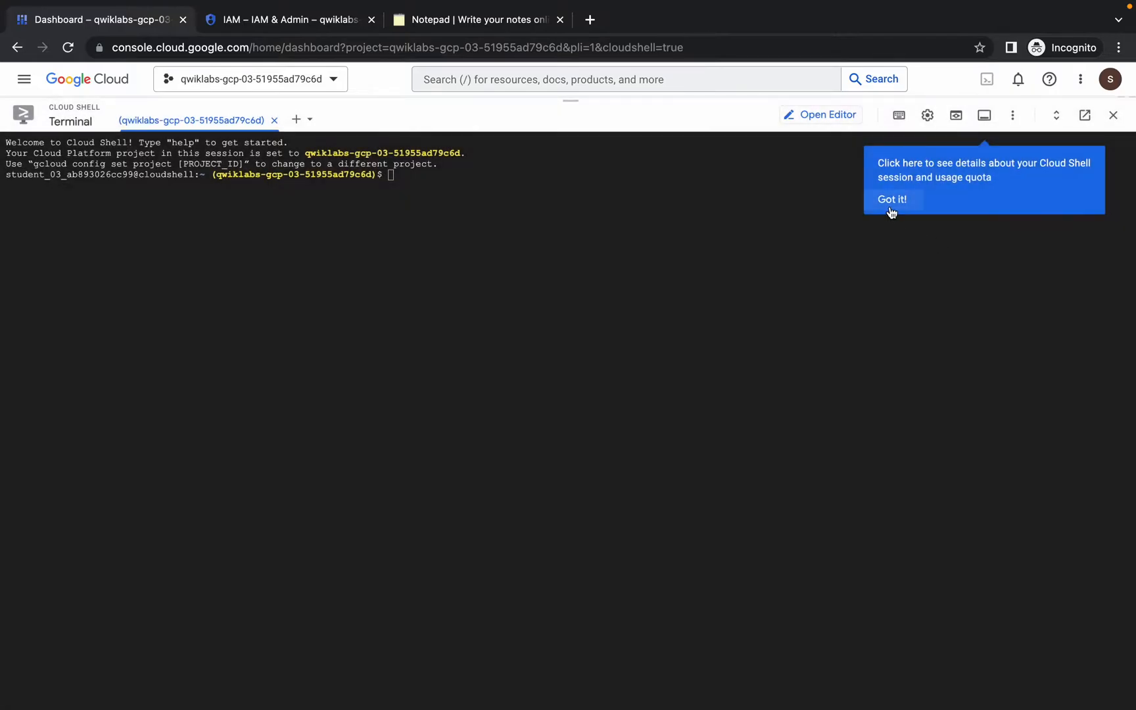
pyautogui.click(891, 200)
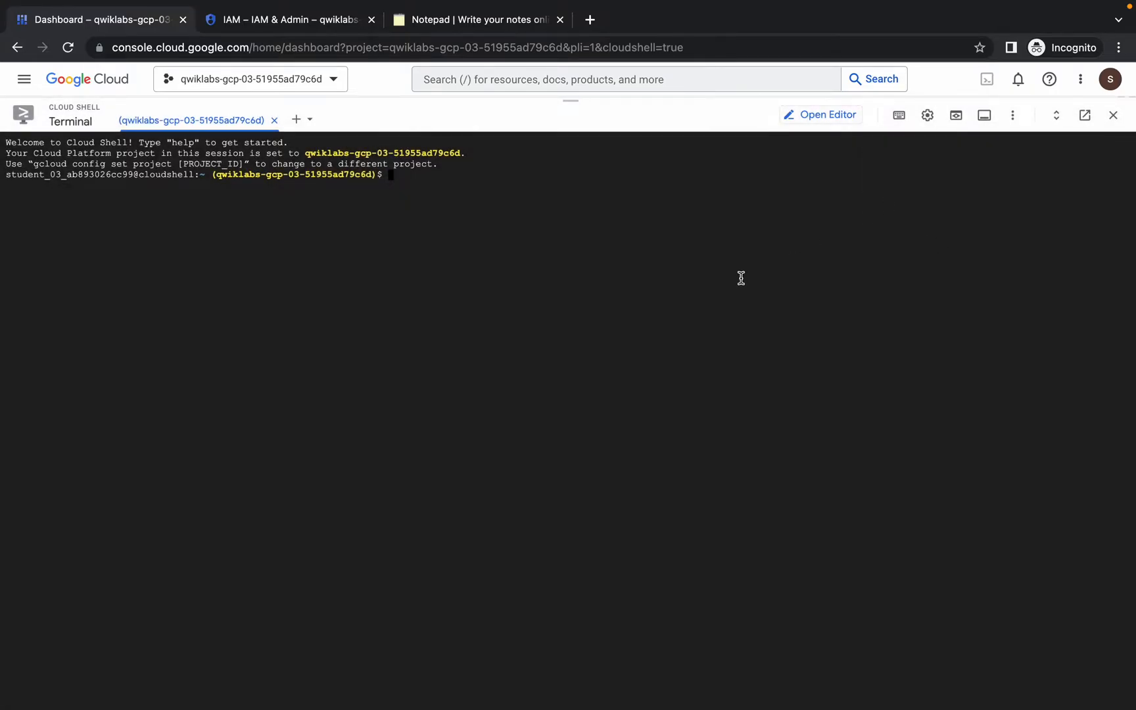
pyautogui.click(927, 116)
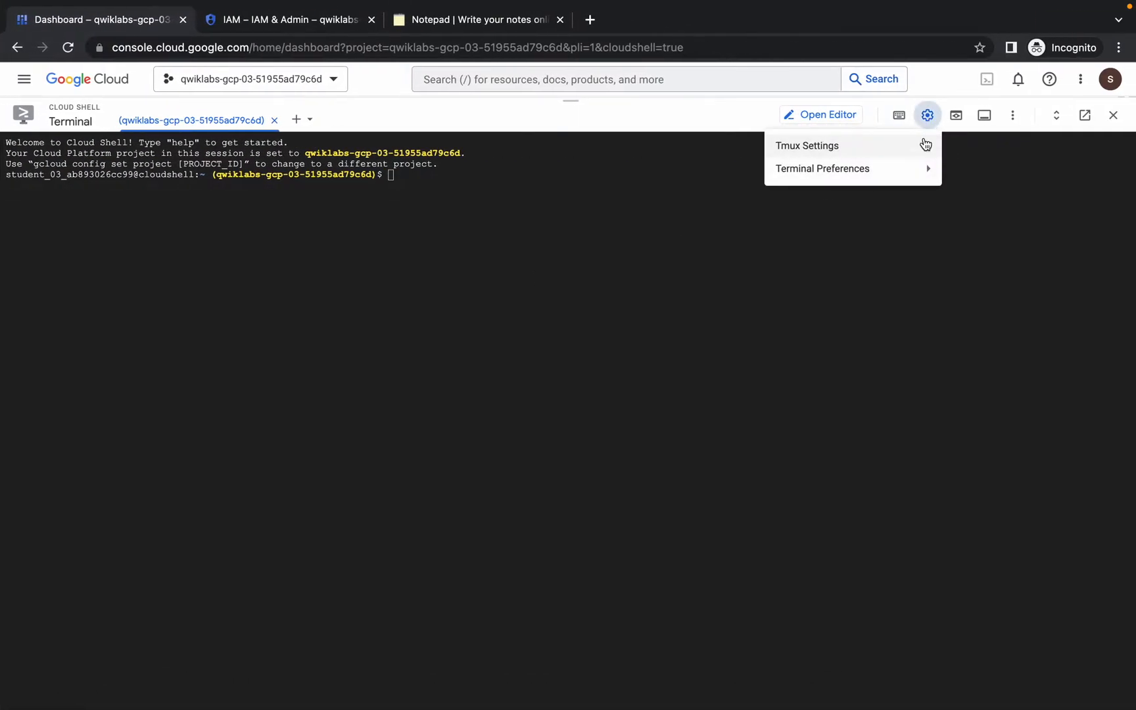
pyautogui.click(821, 168)
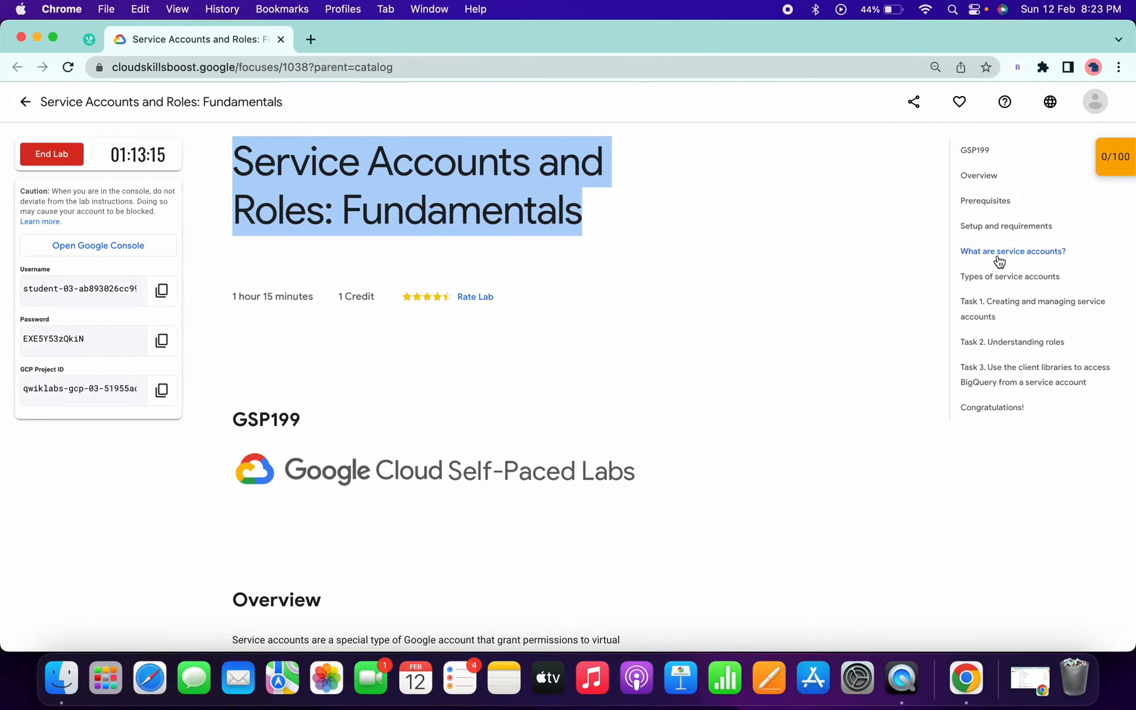
# Step: Go to the lab's service accounts section and reach Task 1's gcloud commands
pyautogui.click(1033, 309)
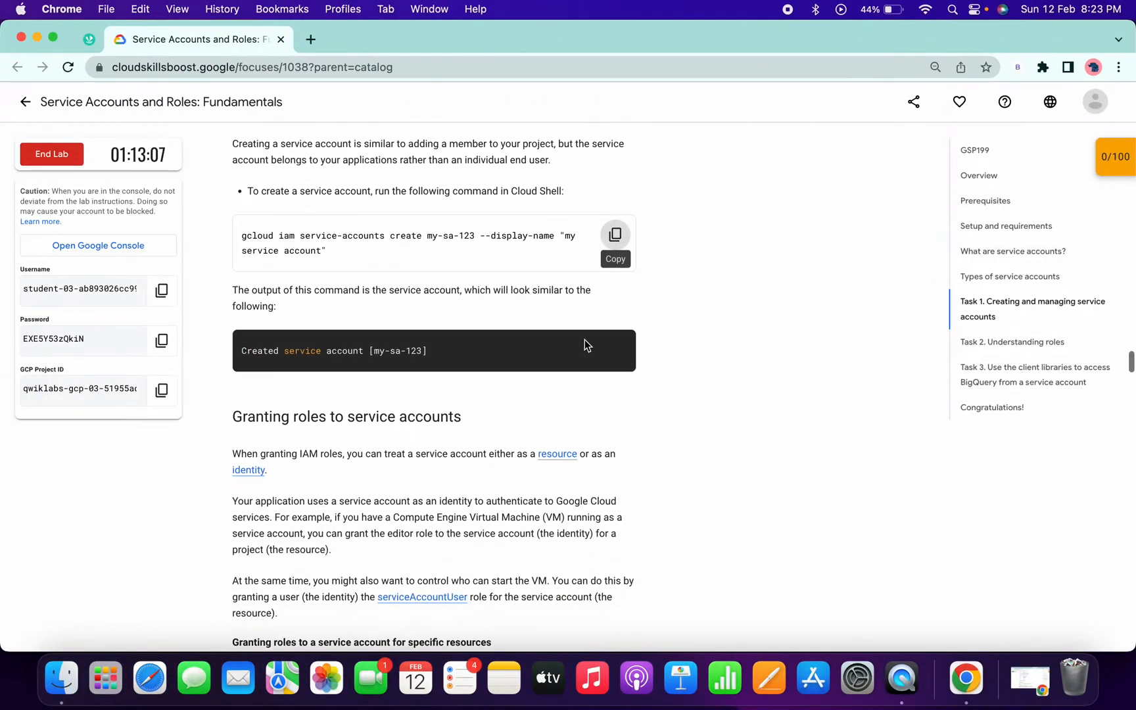
pyautogui.scroll(-3)
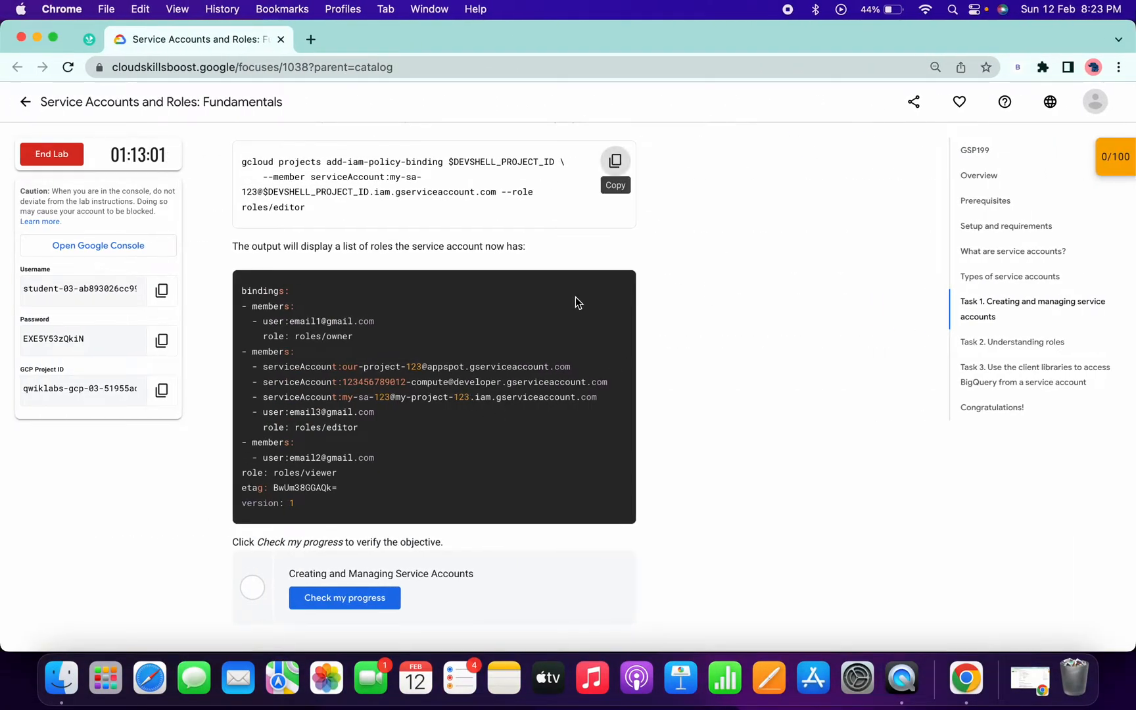
pyautogui.moveTo(549, 314)
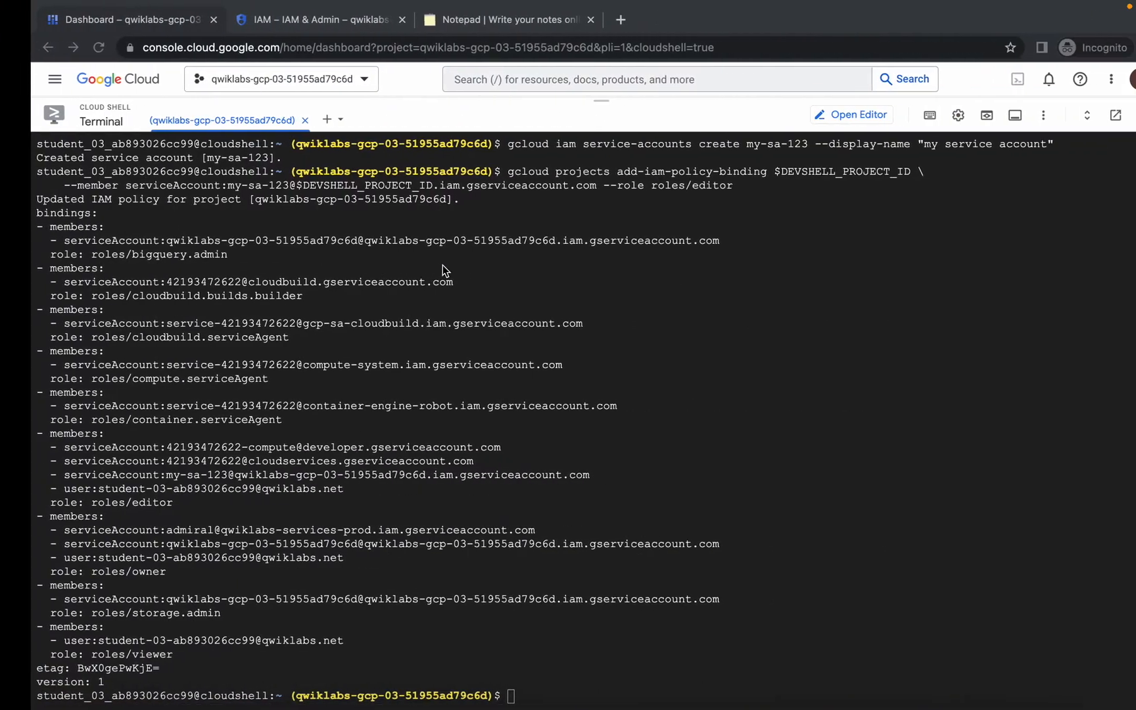
# Step: Create a new service account named bigquery-qwiklab from the Service Accounts page
pyautogui.click(298, 18)
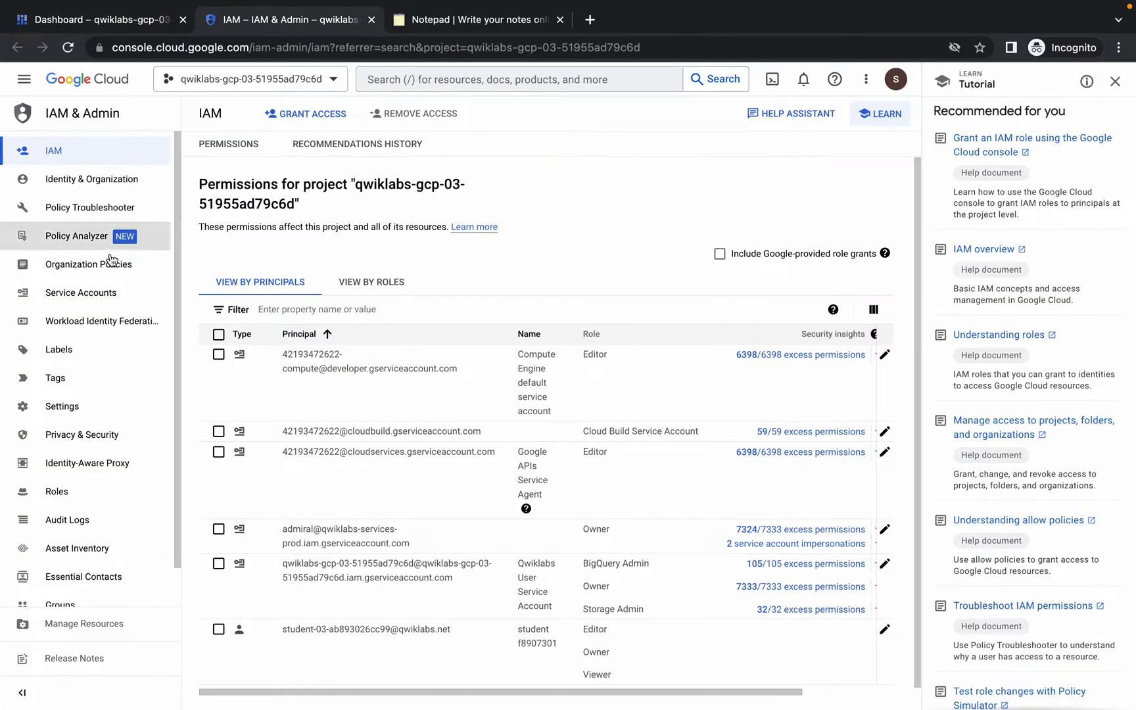
pyautogui.click(80, 293)
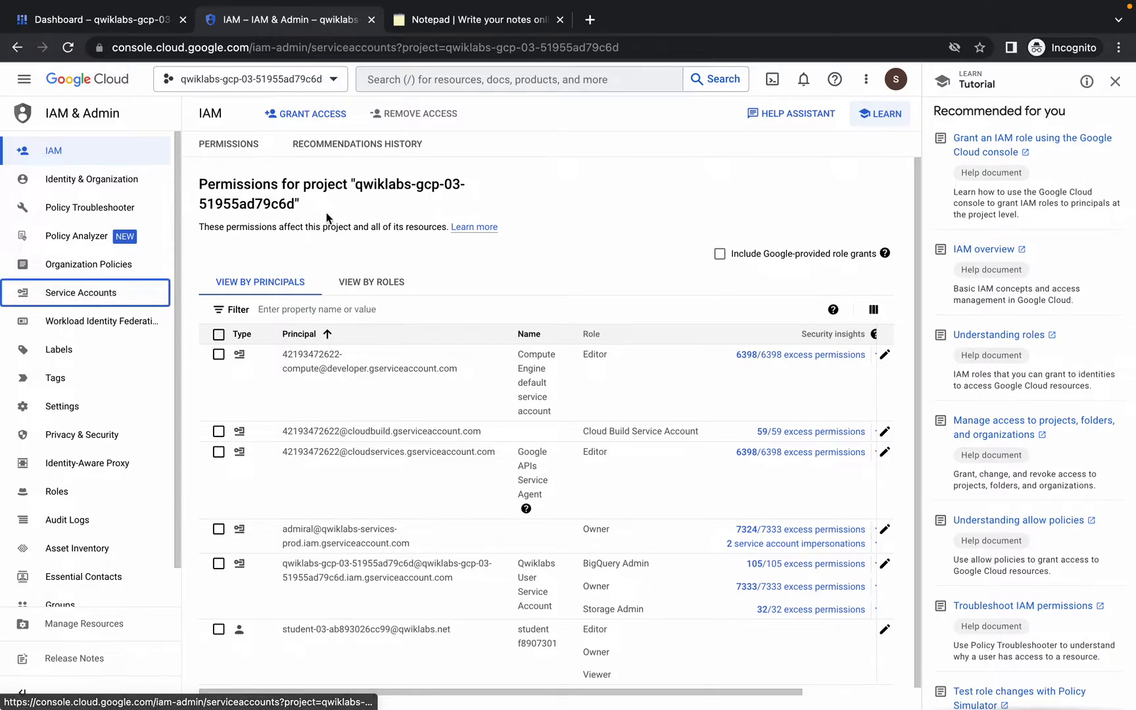
pyautogui.click(80, 293)
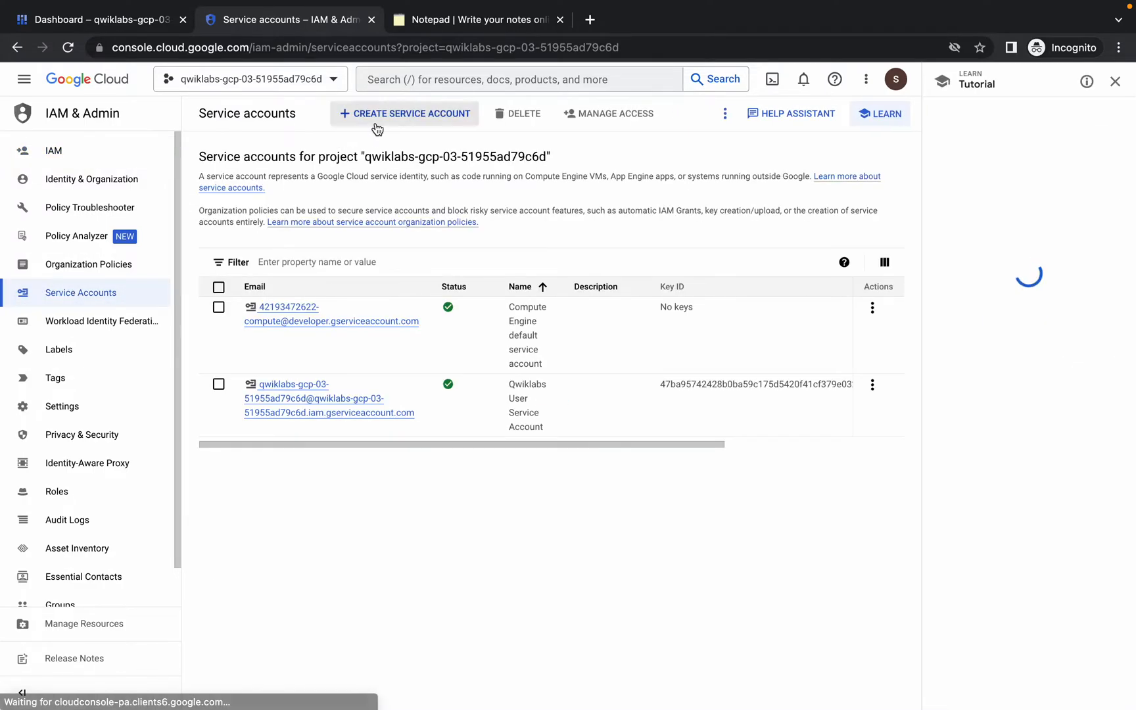
pyautogui.click(405, 113)
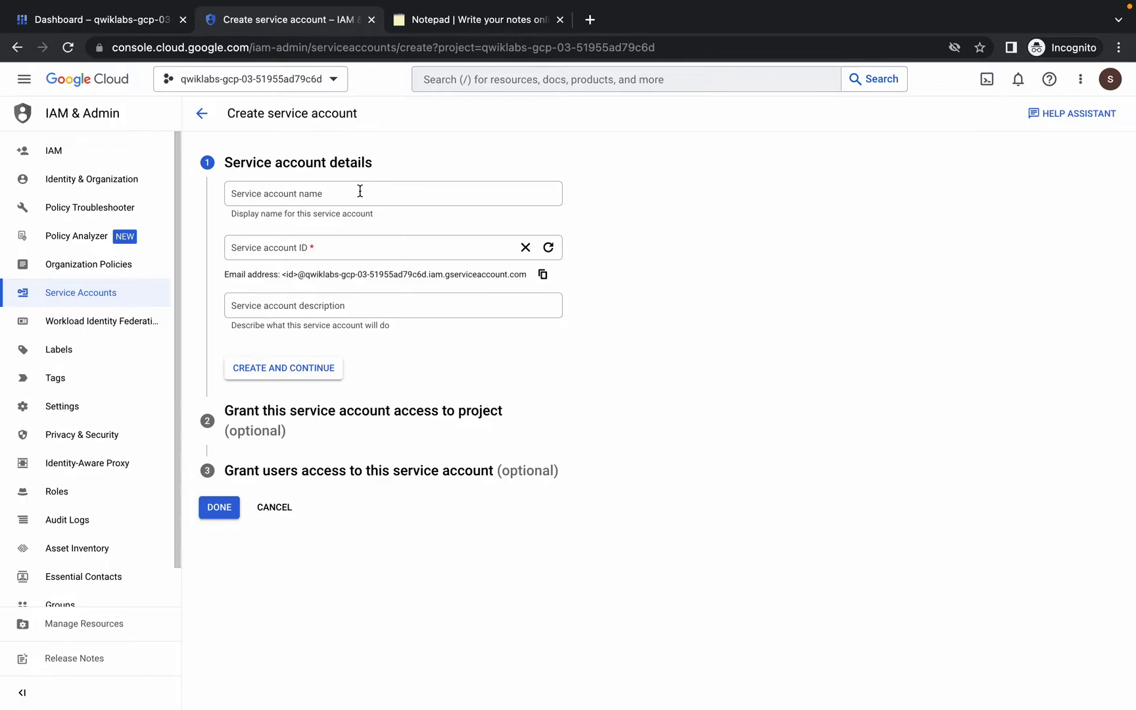
pyautogui.write('bigquery-qwiklab')
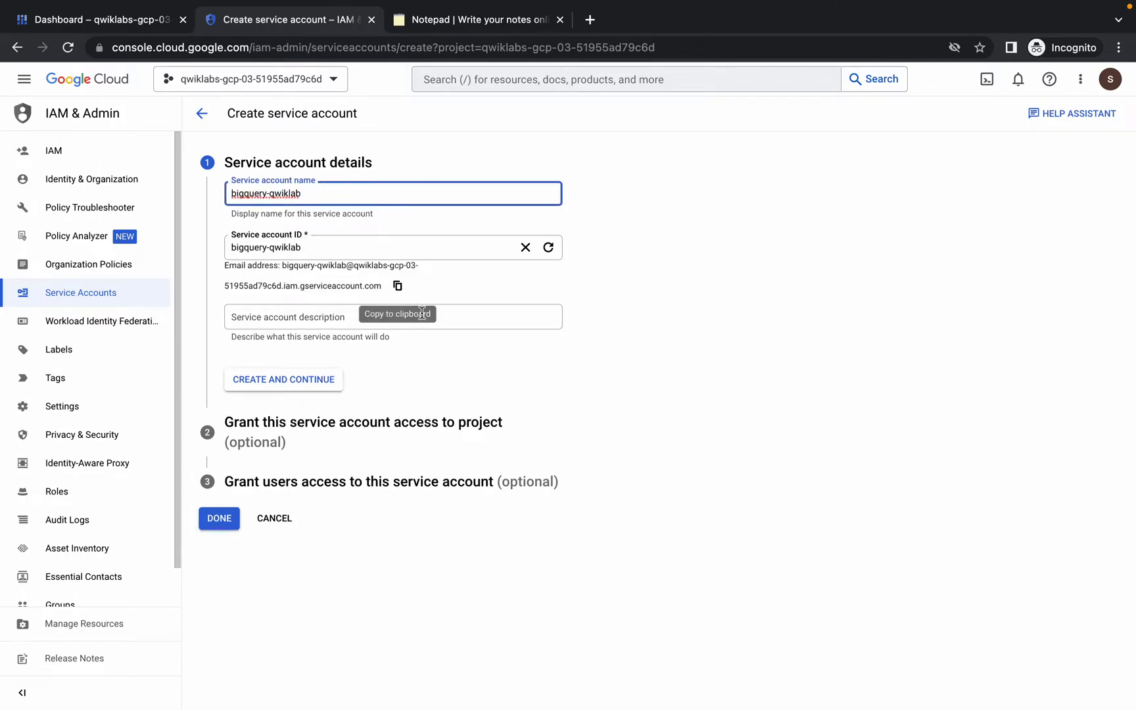
pyautogui.click(283, 380)
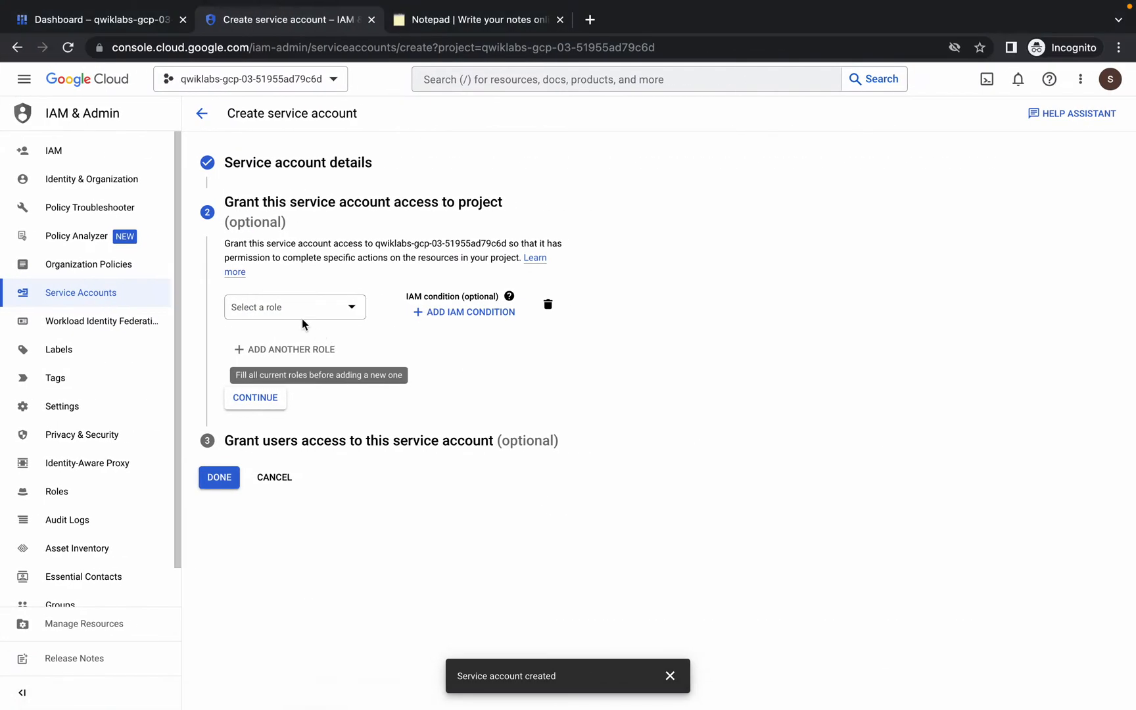
# Step: Grant it the BigQuery Data Viewer and BigQuery User roles and continue to user access
pyautogui.click(294, 308)
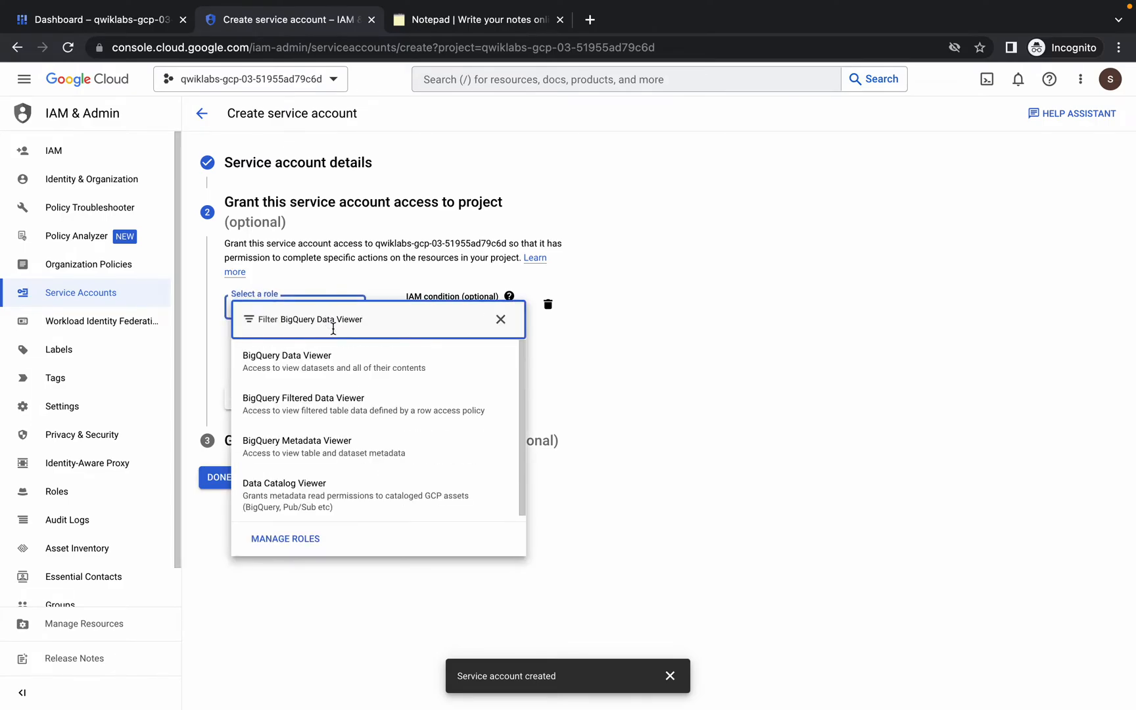
pyautogui.moveTo(313, 364)
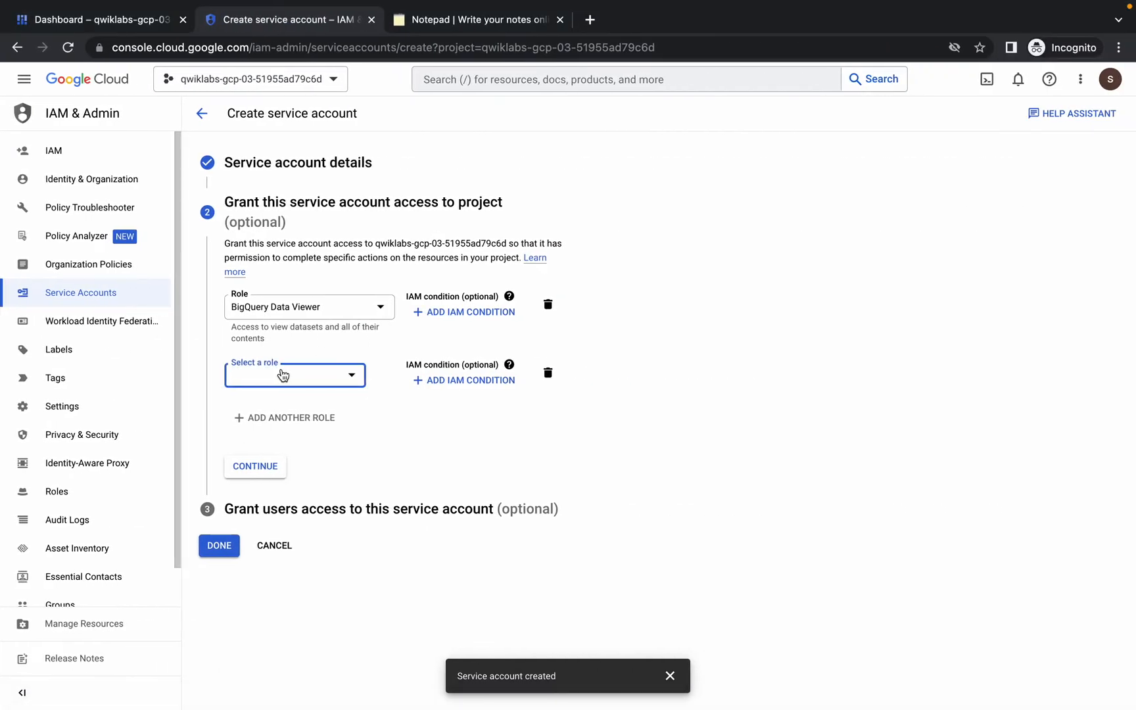
pyautogui.click(295, 375)
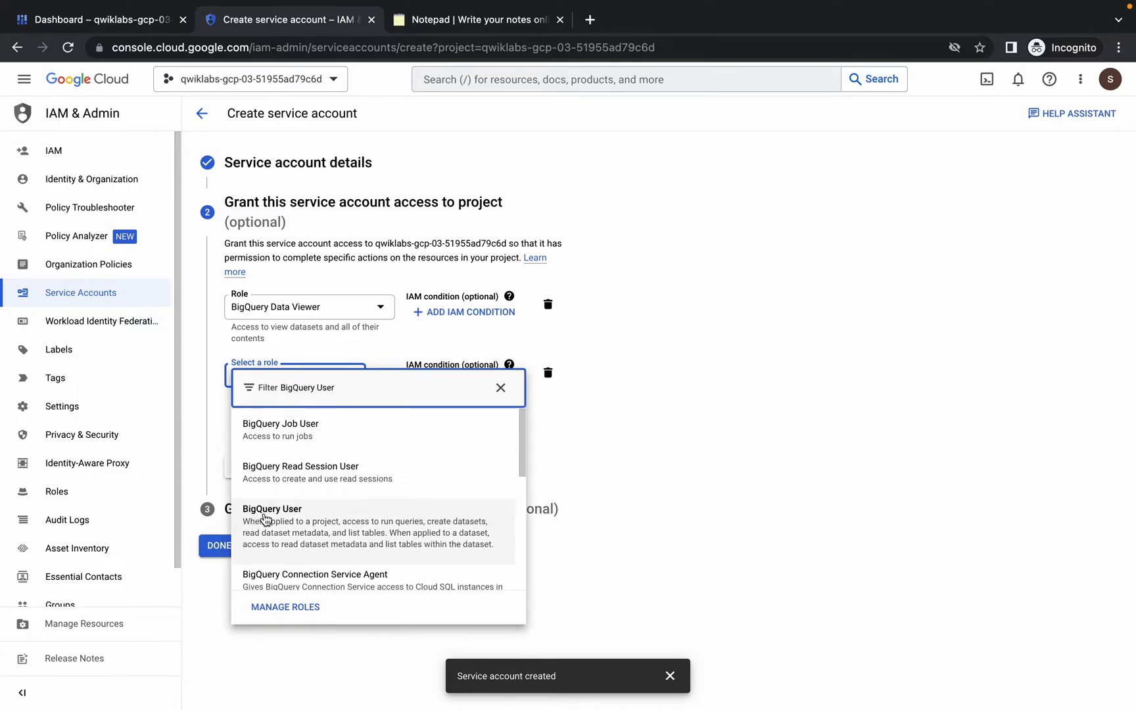
pyautogui.click(272, 509)
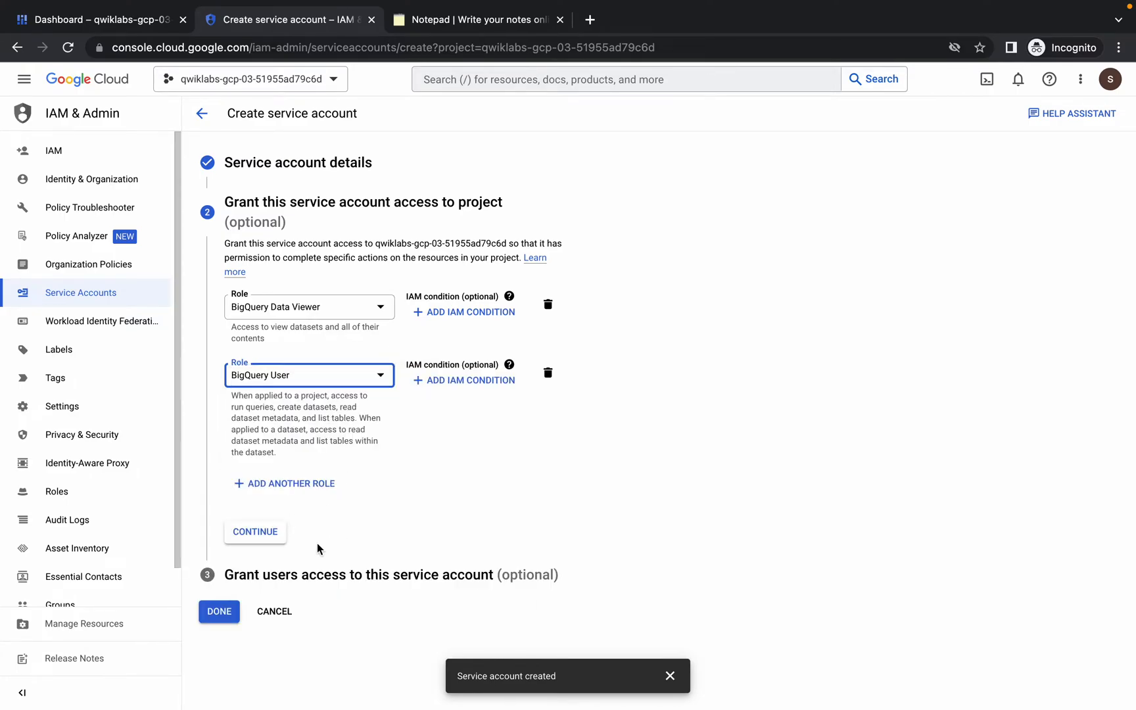
pyautogui.click(219, 611)
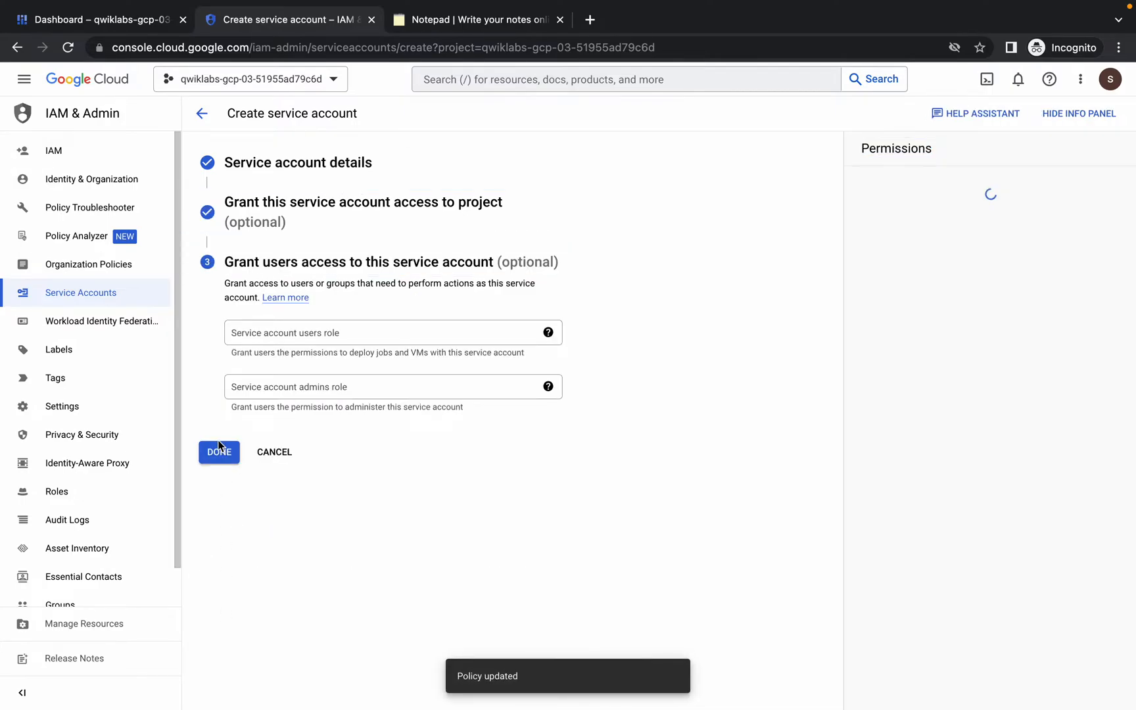
# Step: Finish creating the service account and navigate to VM instances by searching 'vm'
pyautogui.click(218, 452)
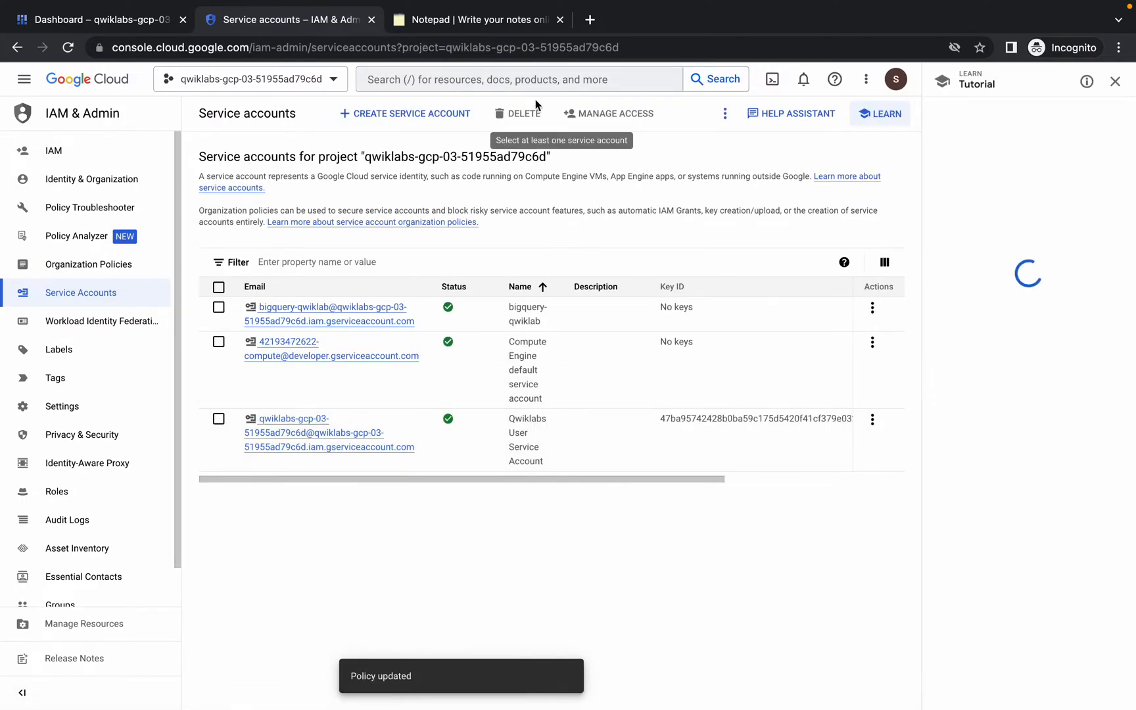
pyautogui.write('vm ins')
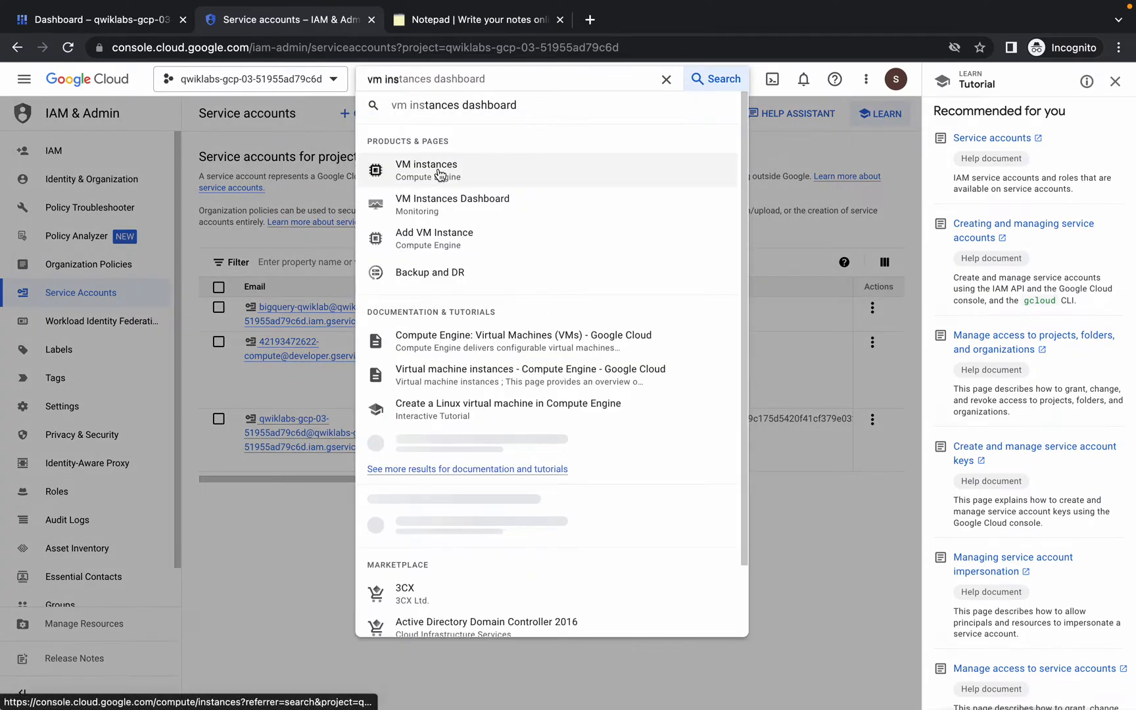
pyautogui.click(426, 169)
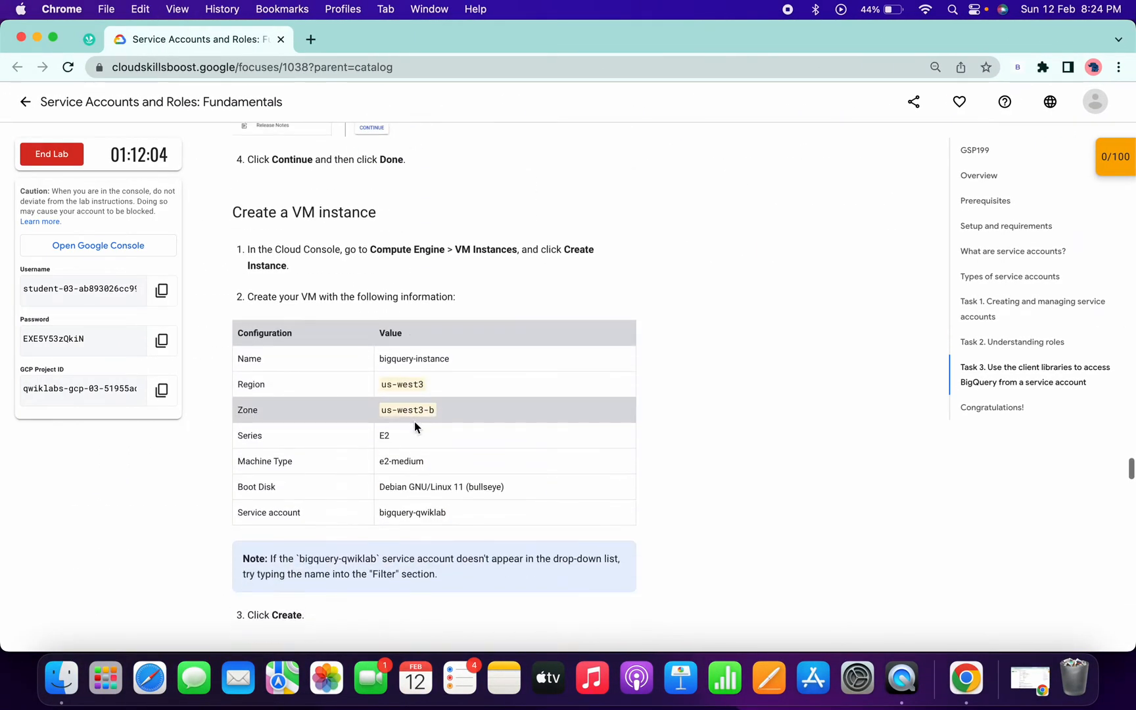
# Step: Name the new VM bigquery-instance using the name from the lab instructions
pyautogui.doubleClick(414, 358)
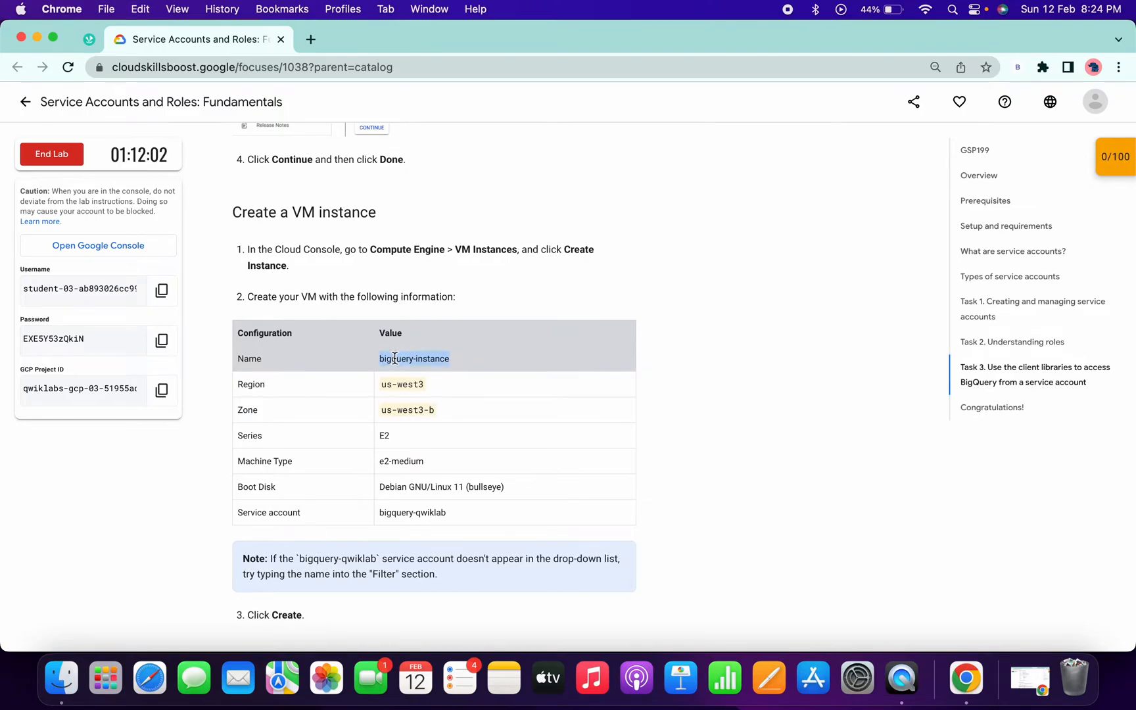
pyautogui.moveTo(479, 417)
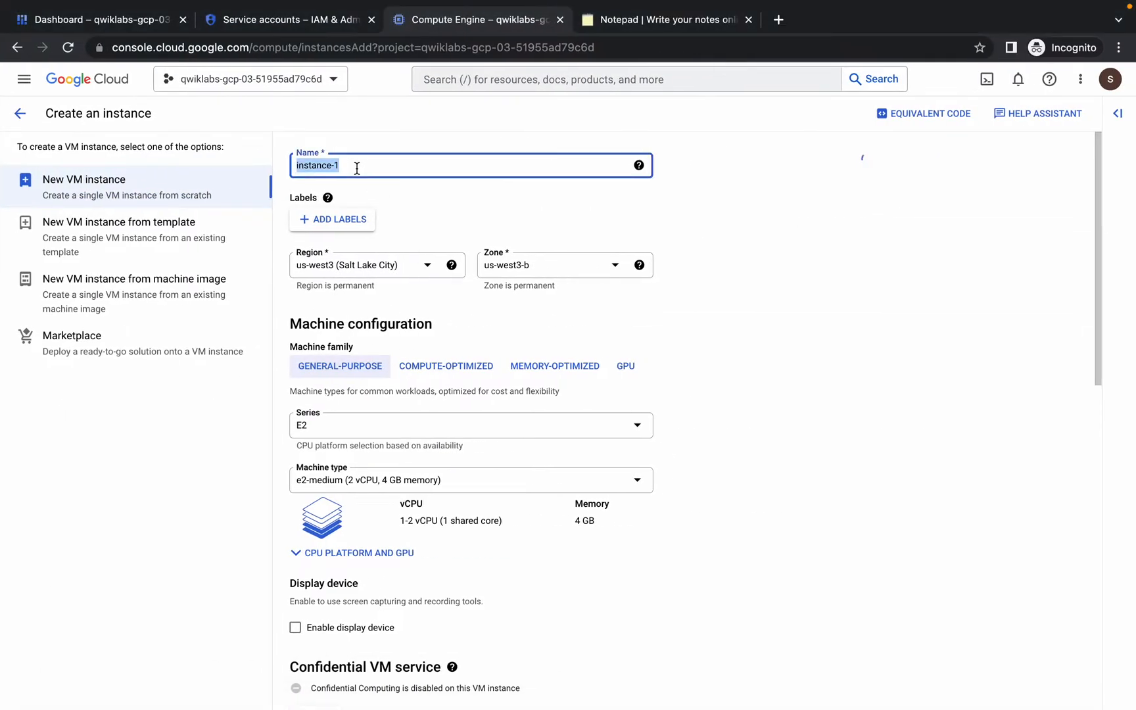
pyautogui.write('bigquery-instance')
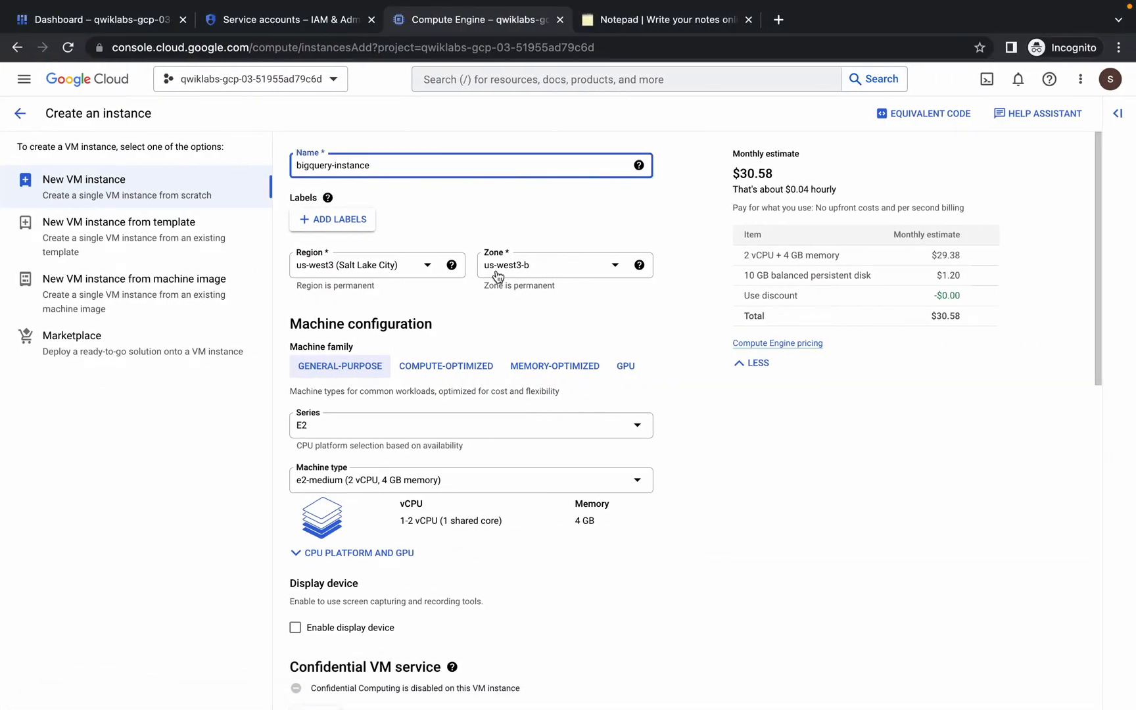
pyautogui.scroll(-3)
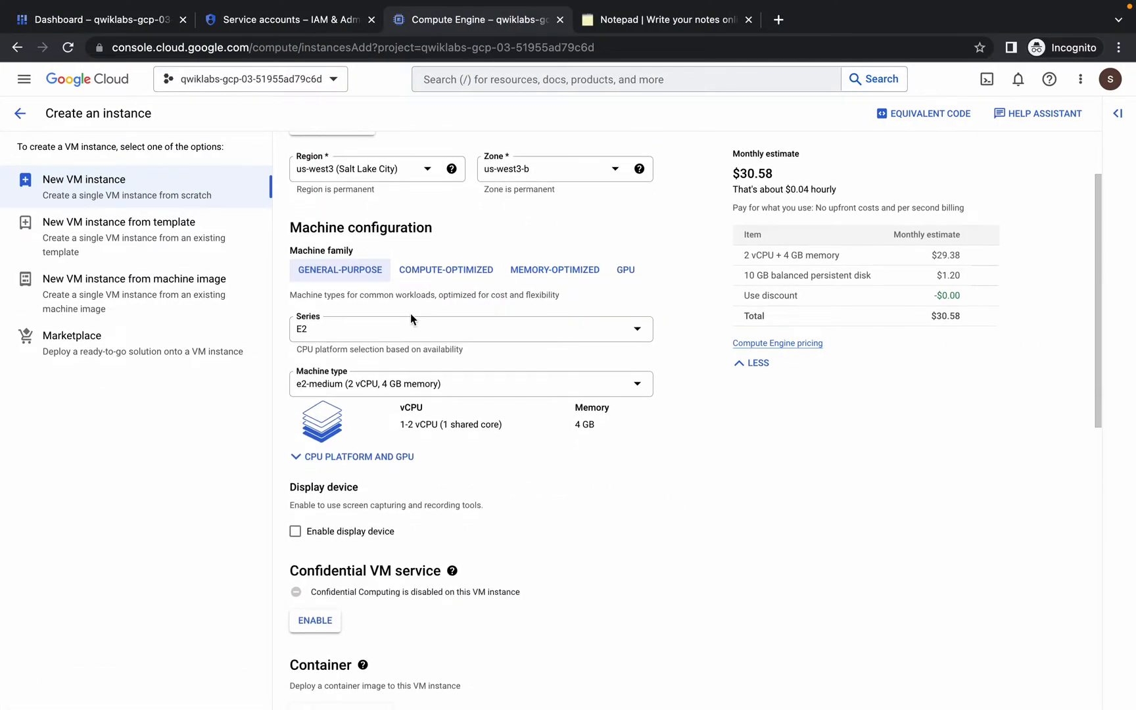
pyautogui.moveTo(335, 339)
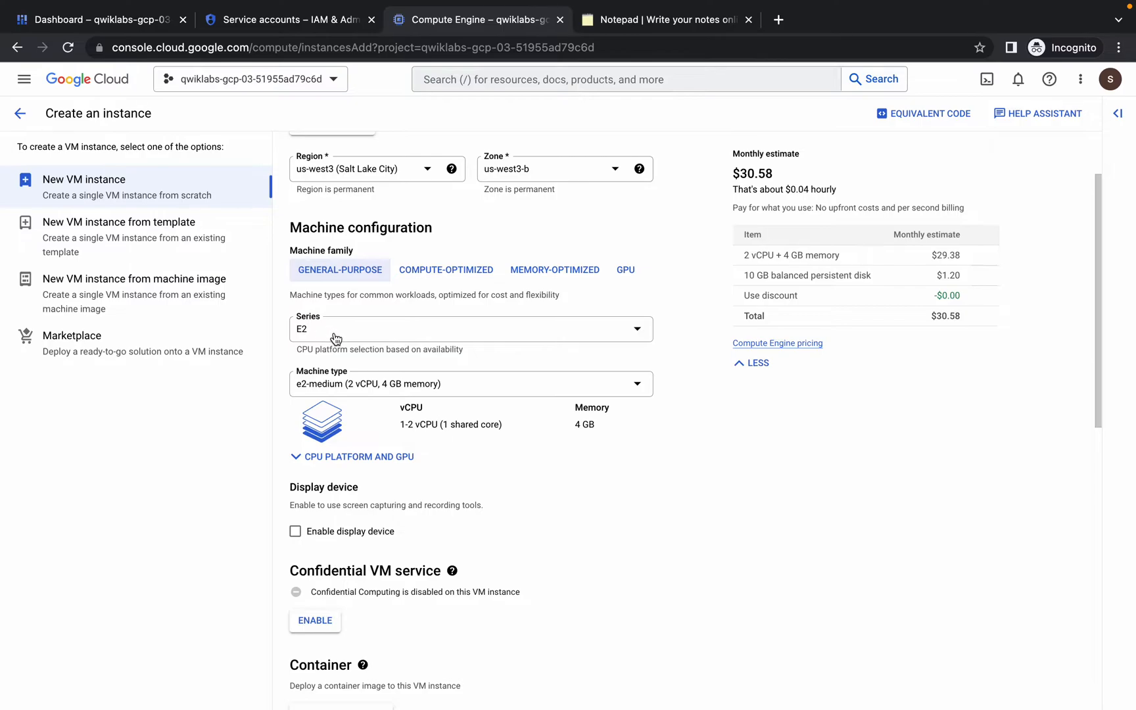
pyautogui.scroll(-3)
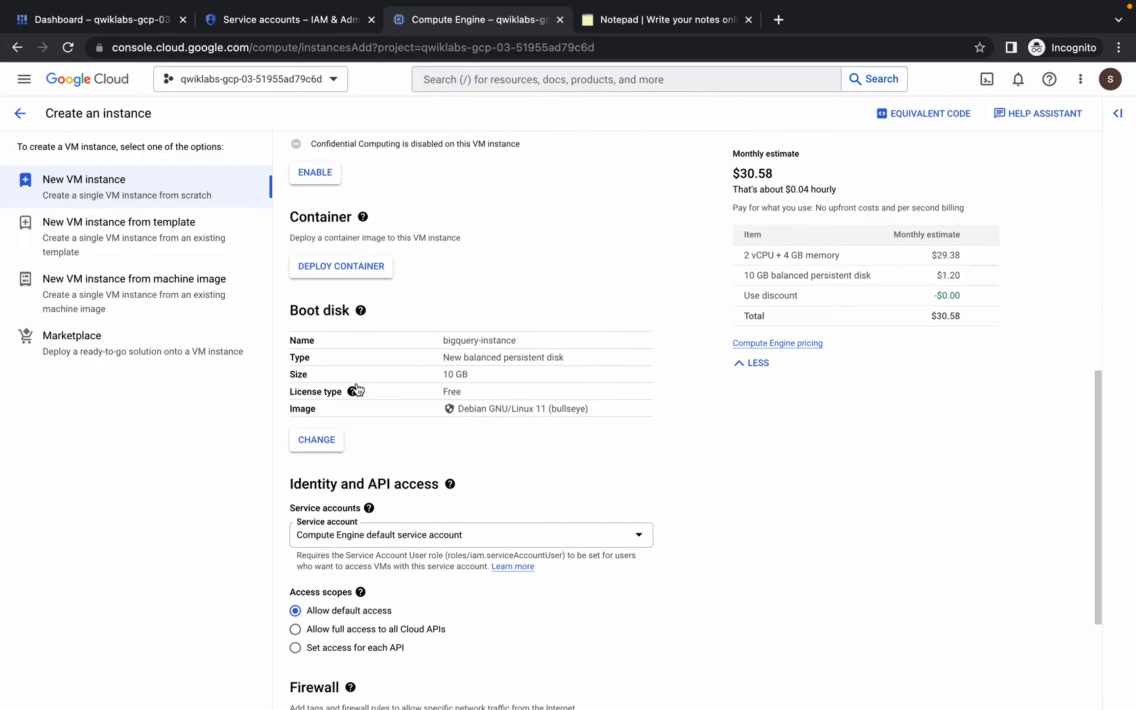
pyautogui.scroll(-3)
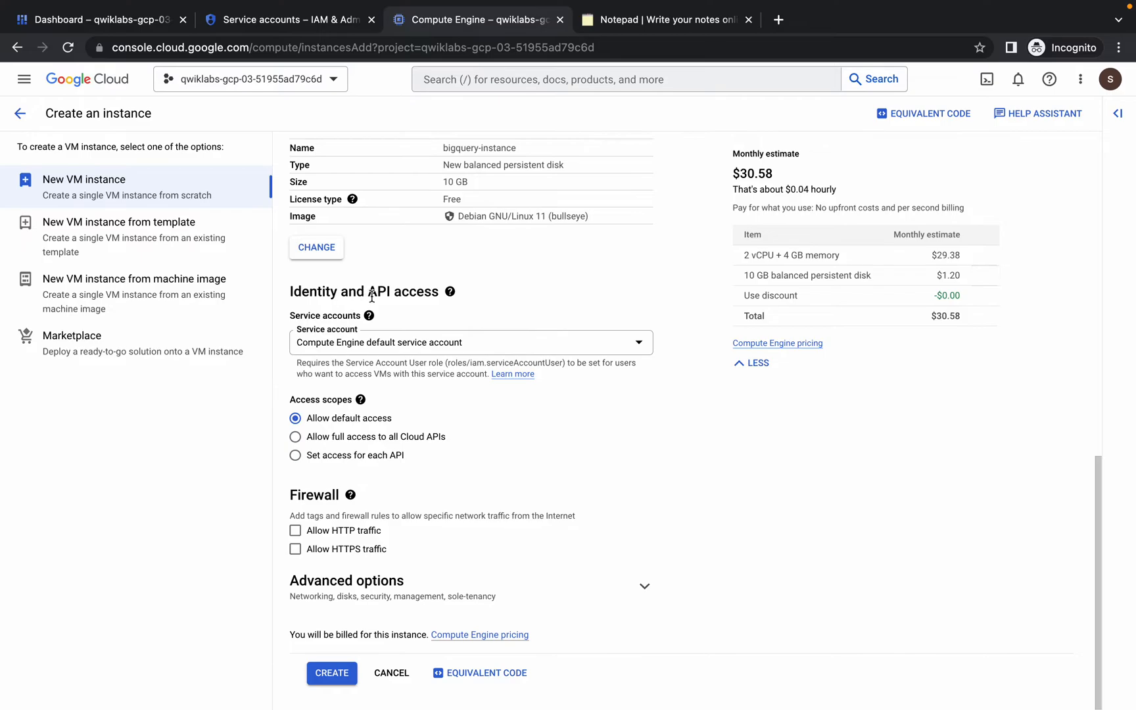
# Step: Set the VM to run as the bigquery-qwiklab service account and create it
pyautogui.click(470, 342)
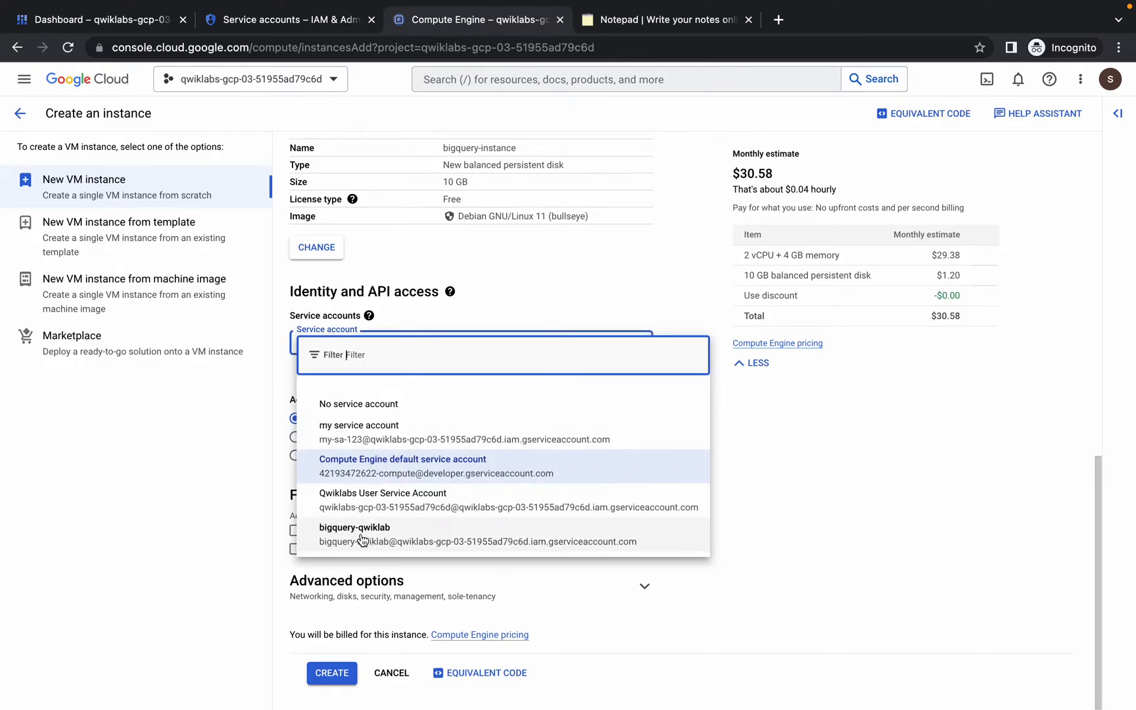
pyautogui.click(355, 527)
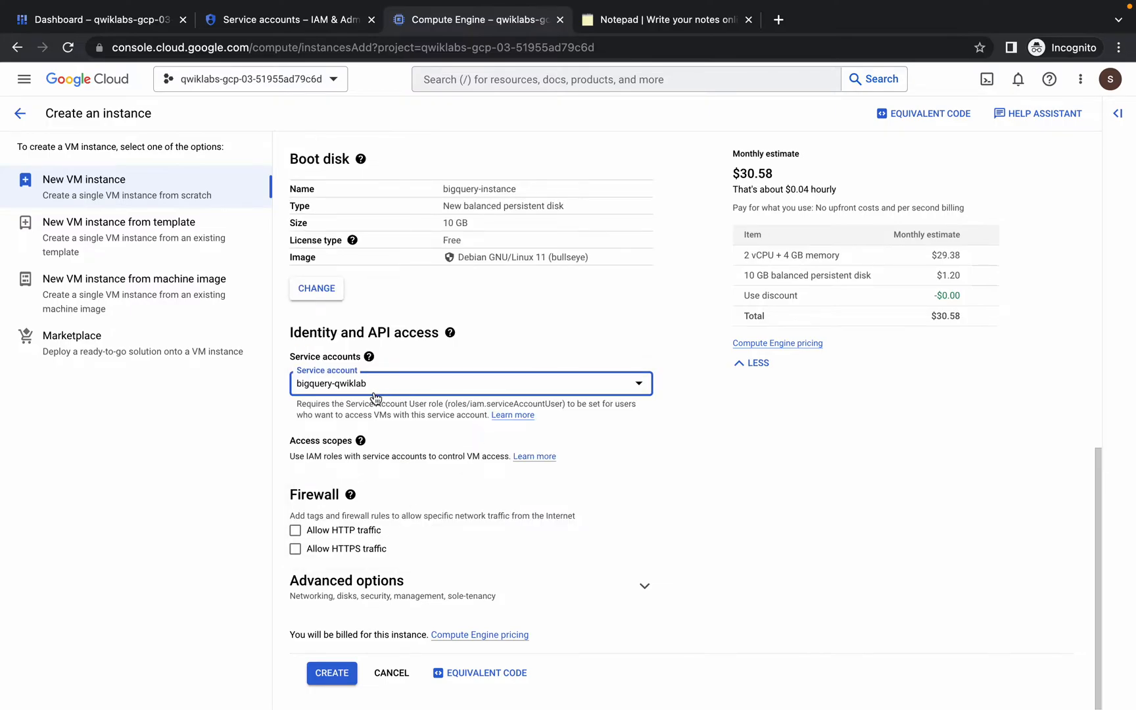
pyautogui.click(331, 673)
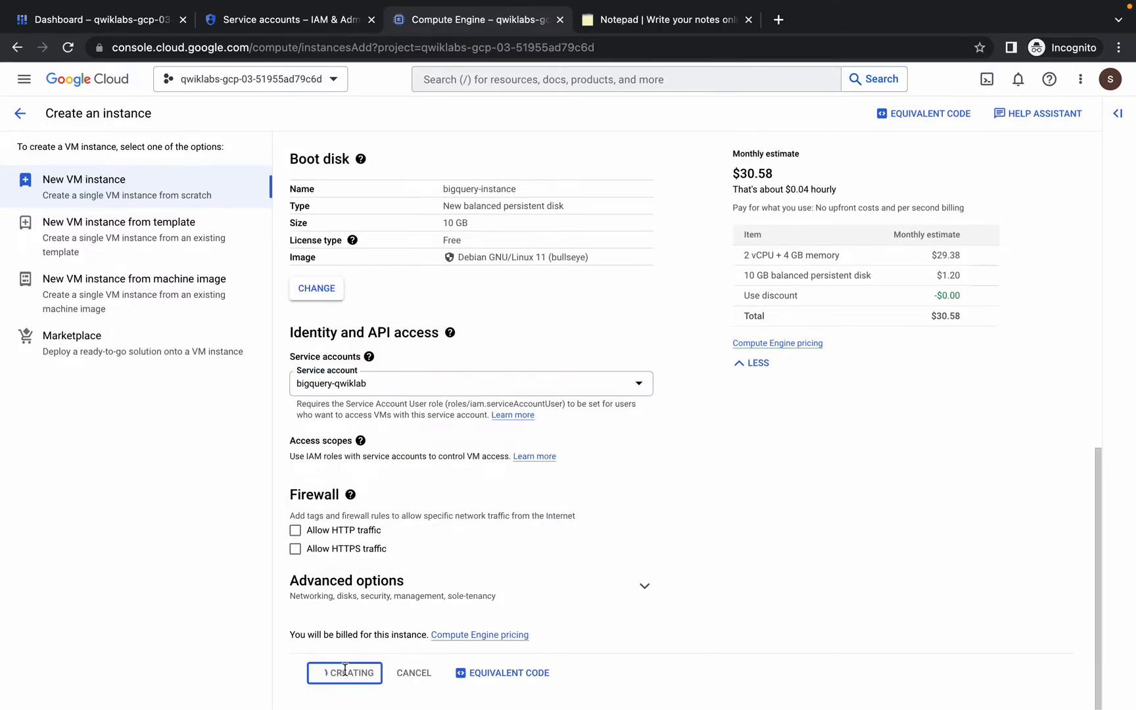
pyautogui.click(345, 673)
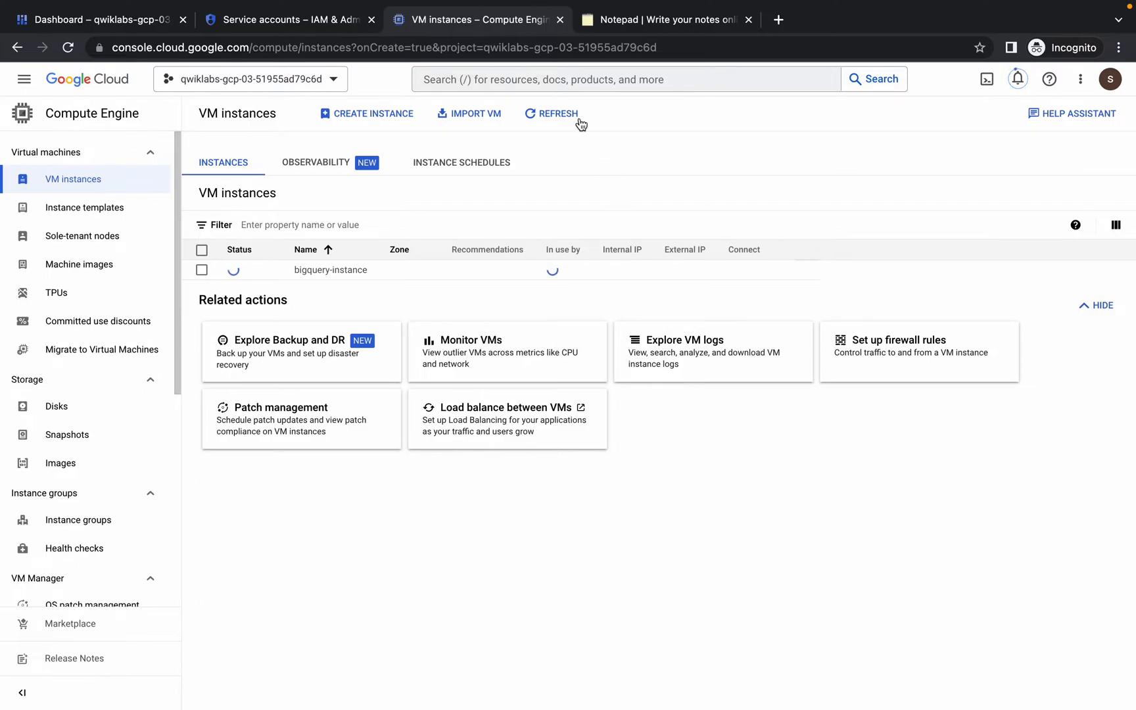
# Step: Refresh until bigquery-instance is running, then copy the lab's first dependency install command
pyautogui.click(551, 113)
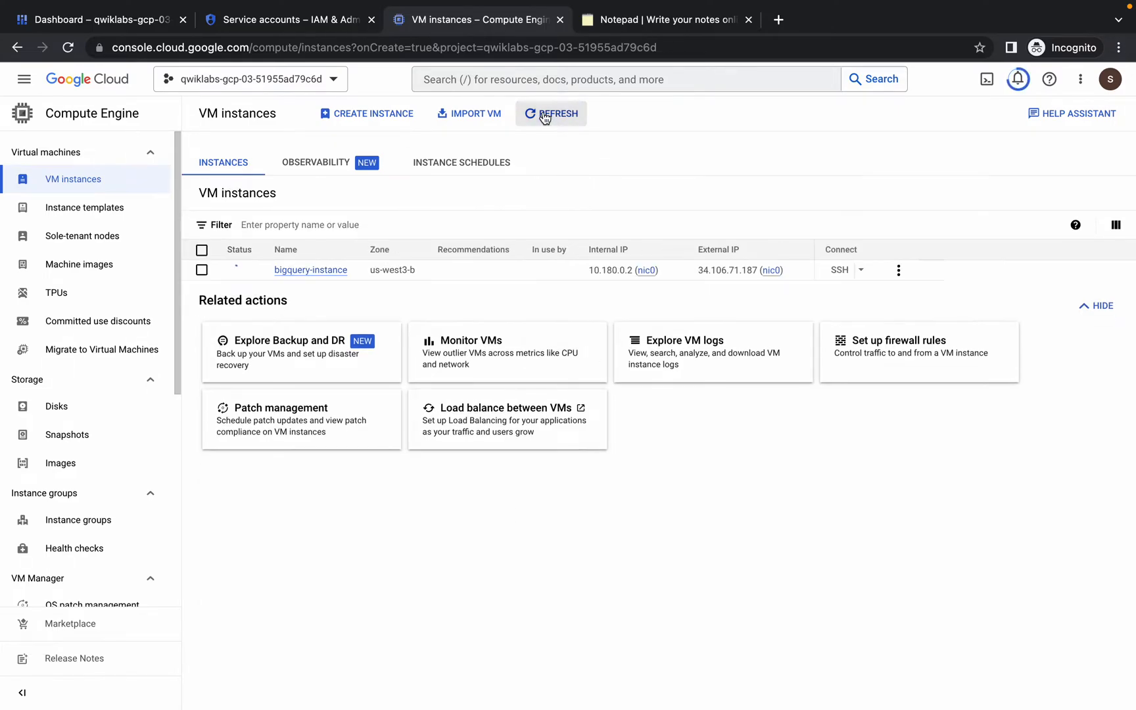
pyautogui.click(551, 113)
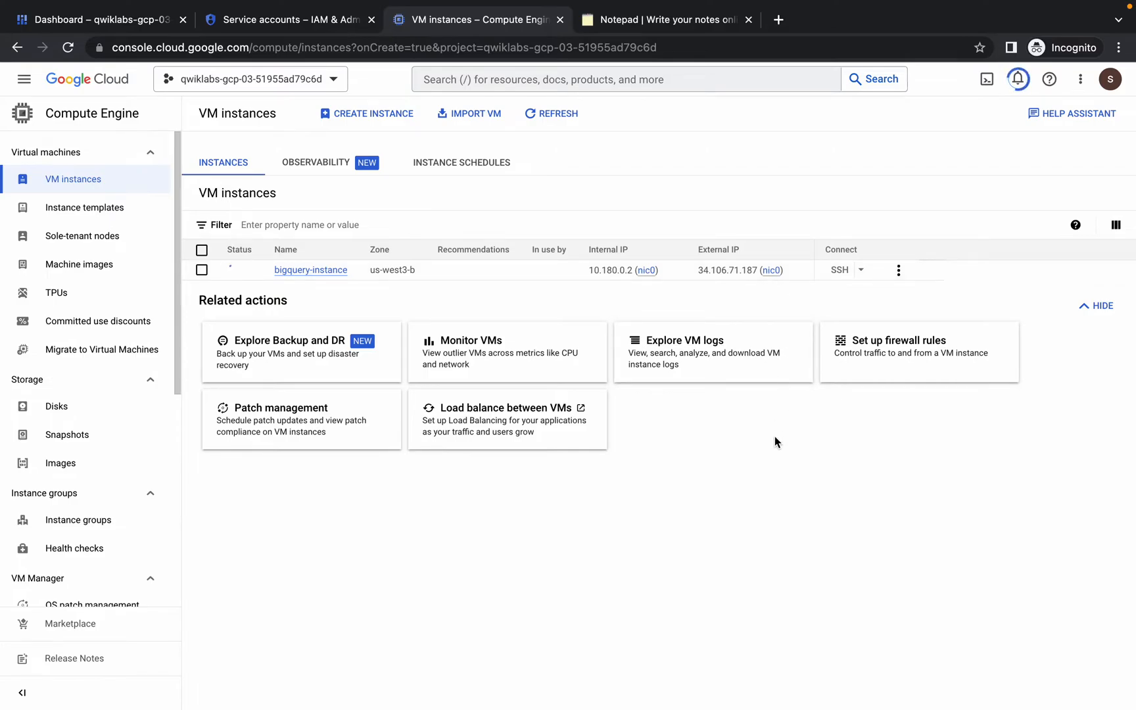
pyautogui.click(553, 114)
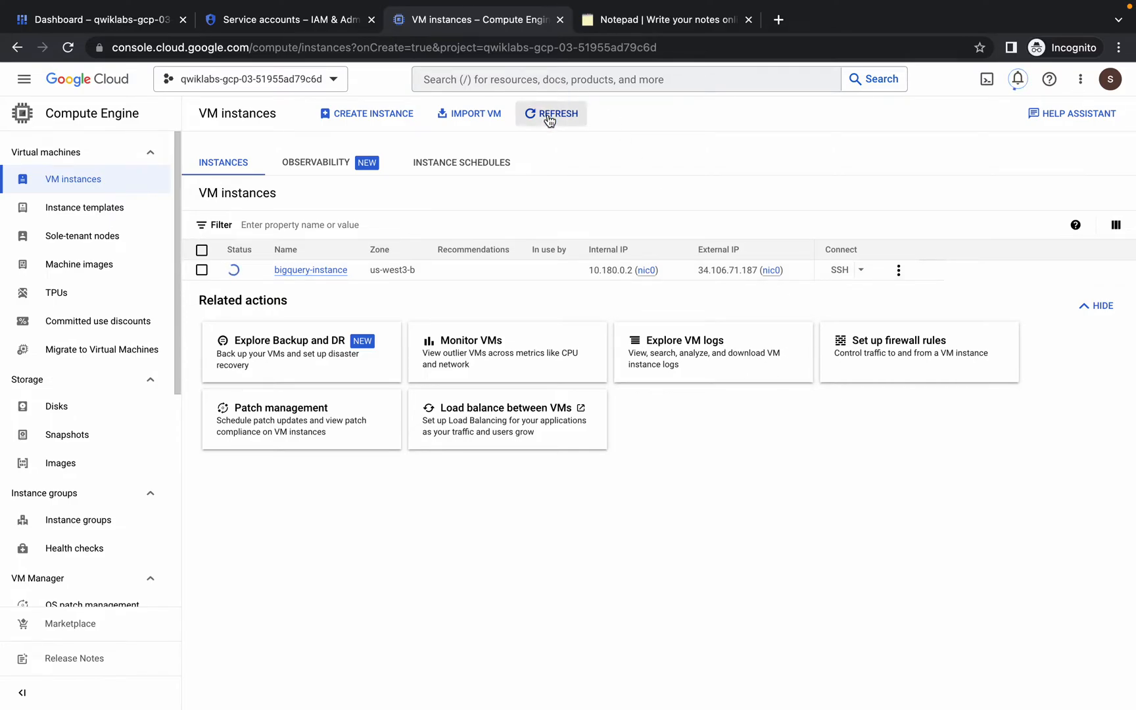
pyautogui.click(551, 113)
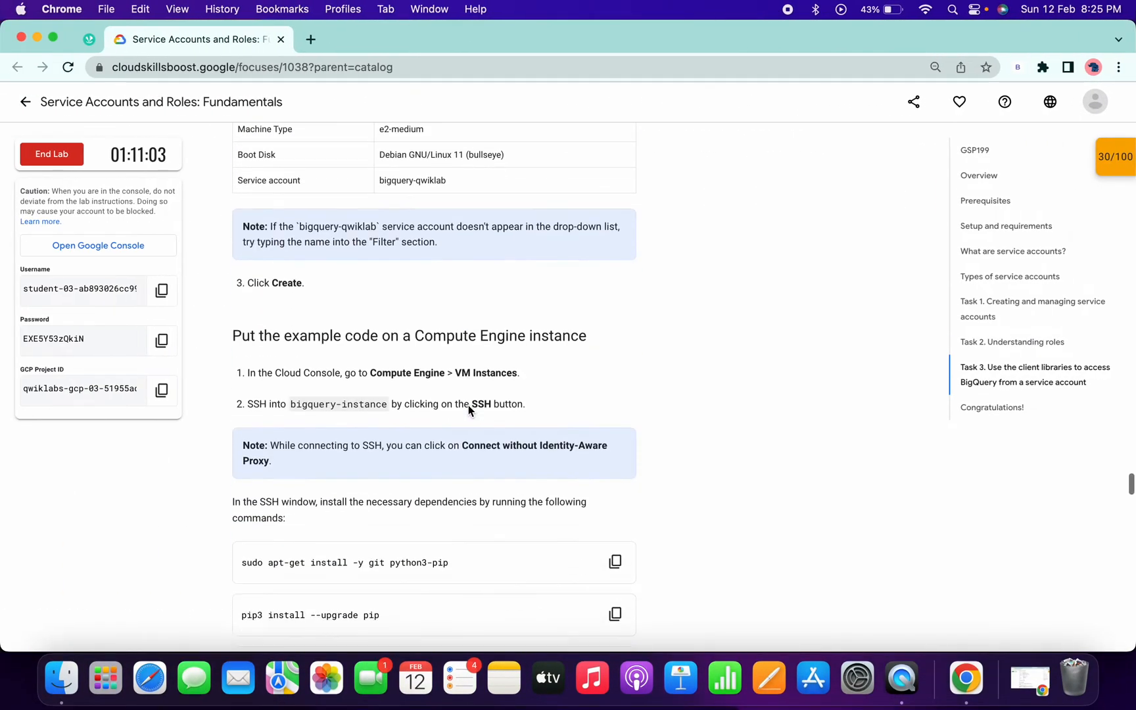
pyautogui.scroll(-3)
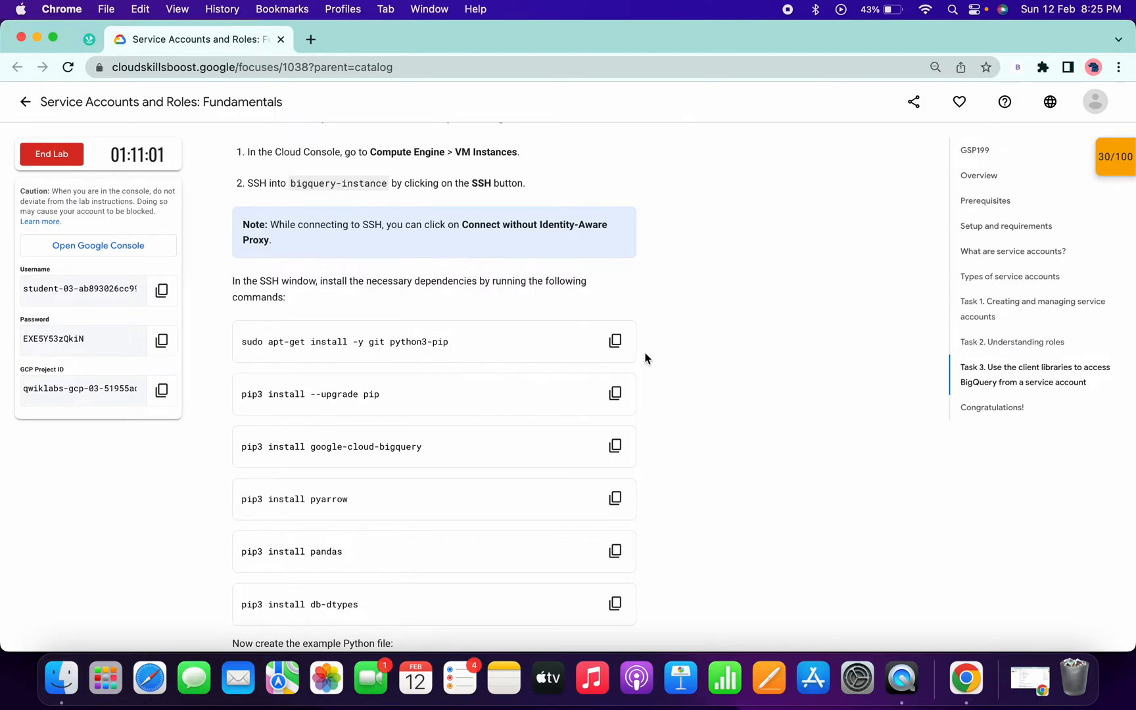
pyautogui.click(616, 340)
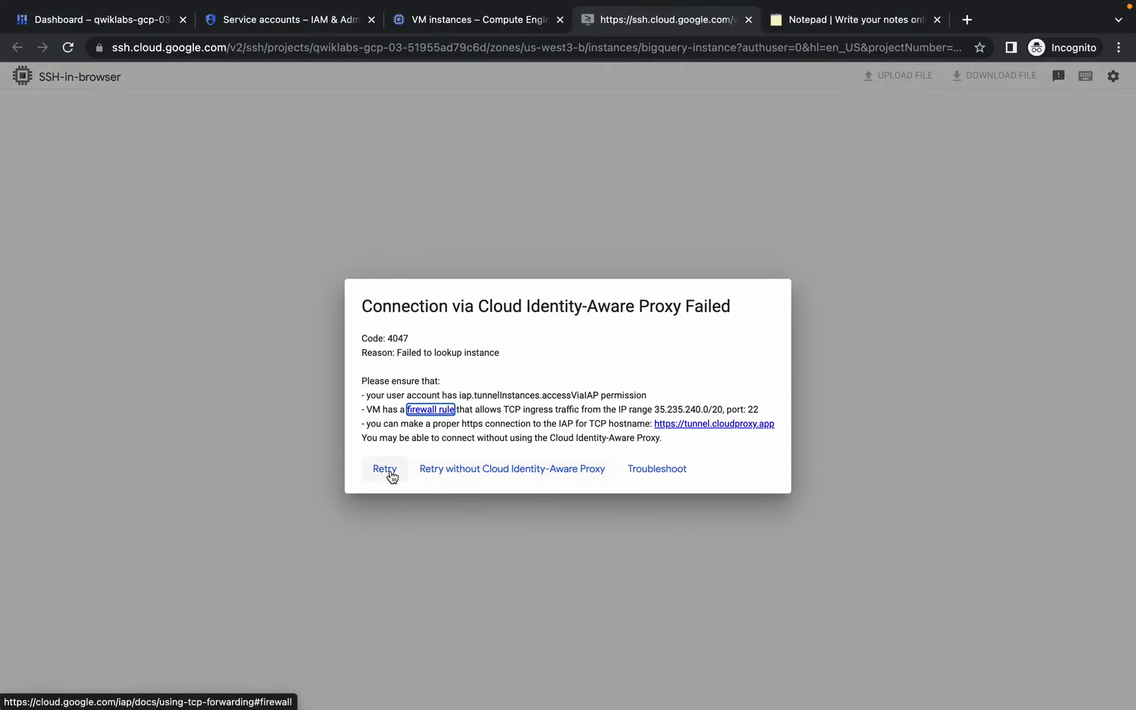
# Step: Retry the failed Identity-Aware Proxy connection to reach a shell on bigquery-instance
pyautogui.click(384, 468)
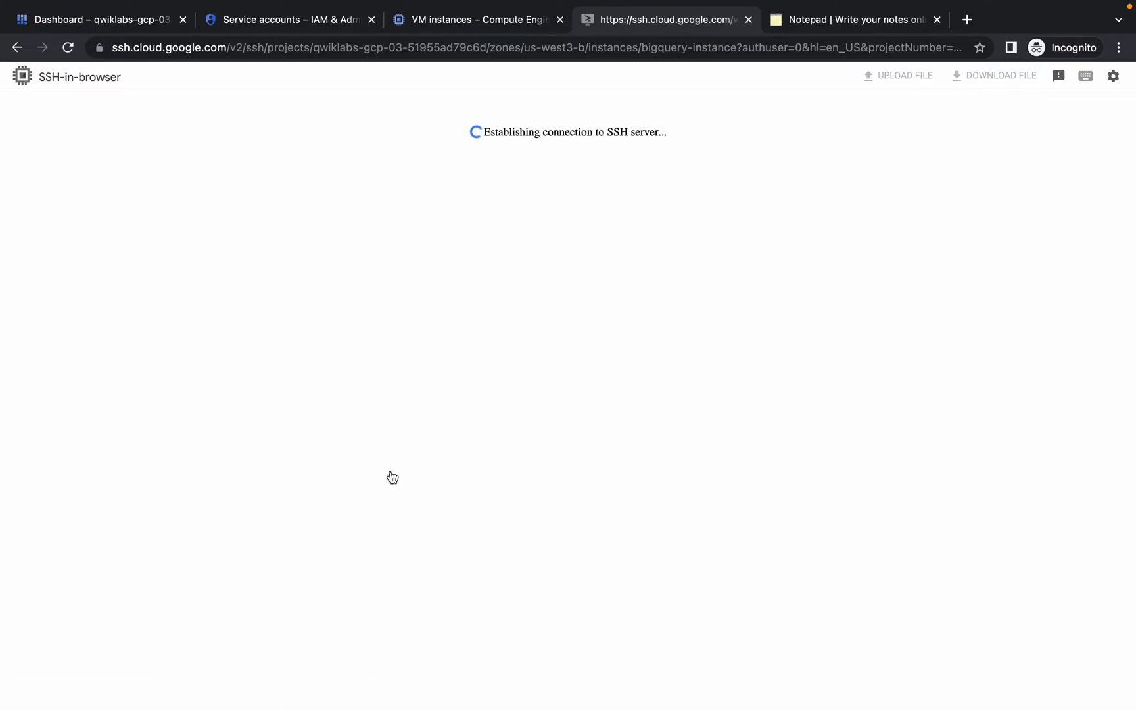
pyautogui.click(1115, 75)
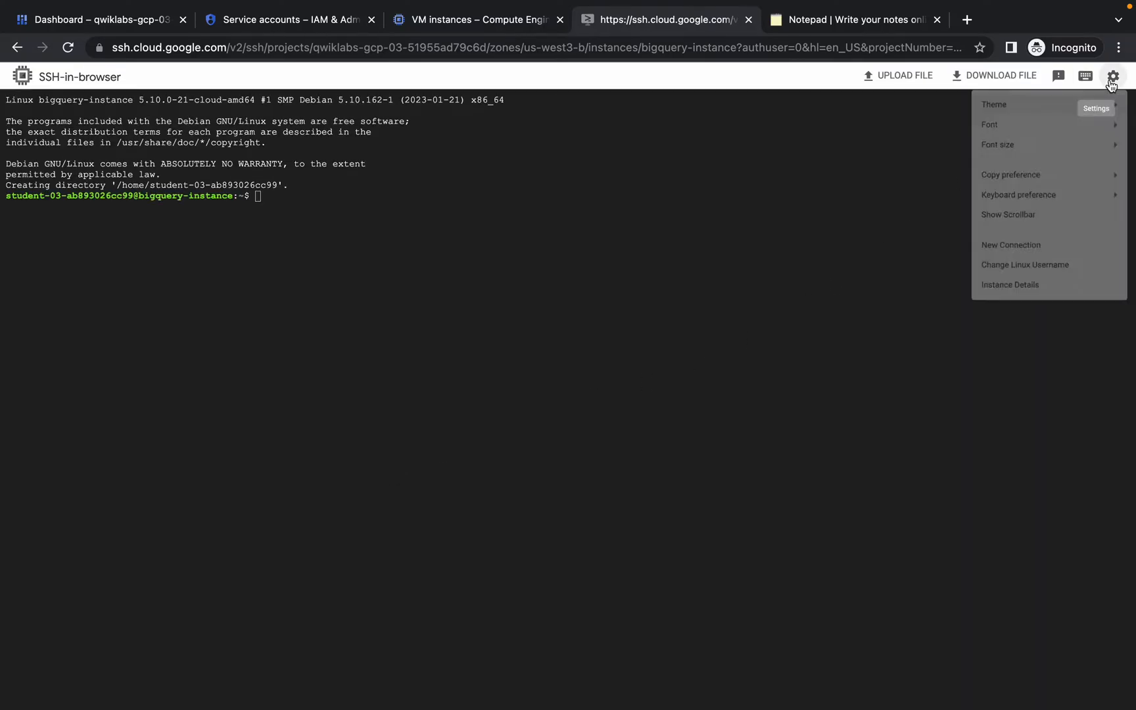
# Step: Upgrade pip and install google-cloud-bigquery, pyarrow and db-dtypes with pip3 on the VM
pyautogui.click(998, 145)
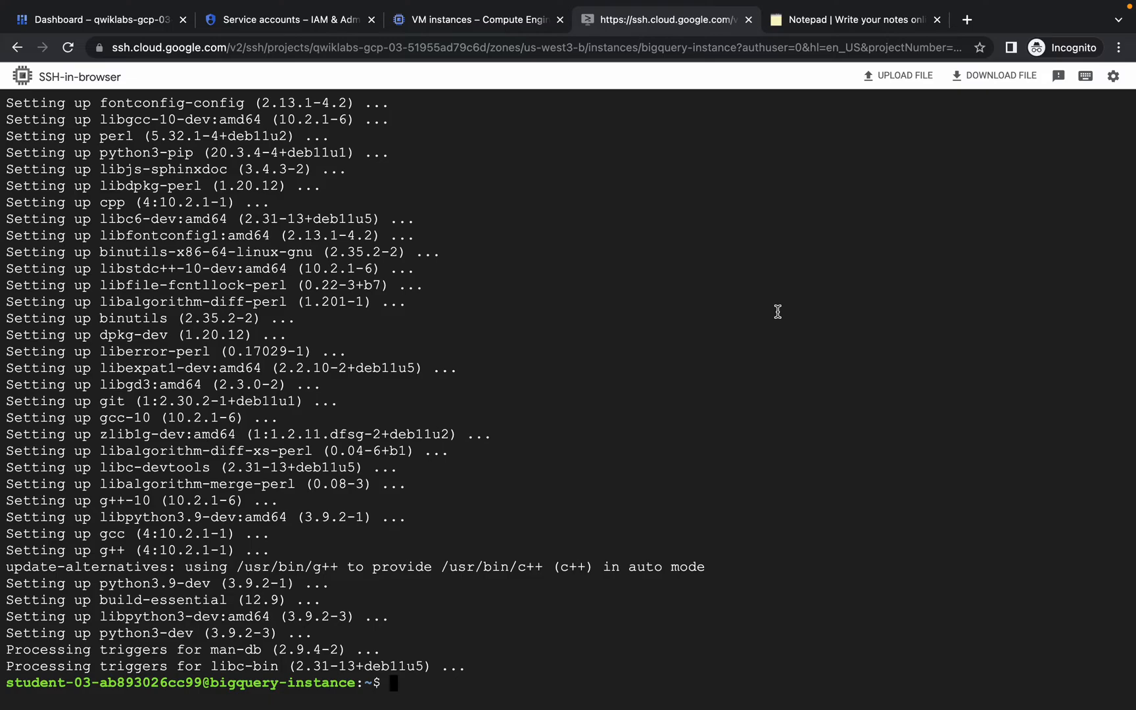
pyautogui.write('pip3 install --upgrade pip')
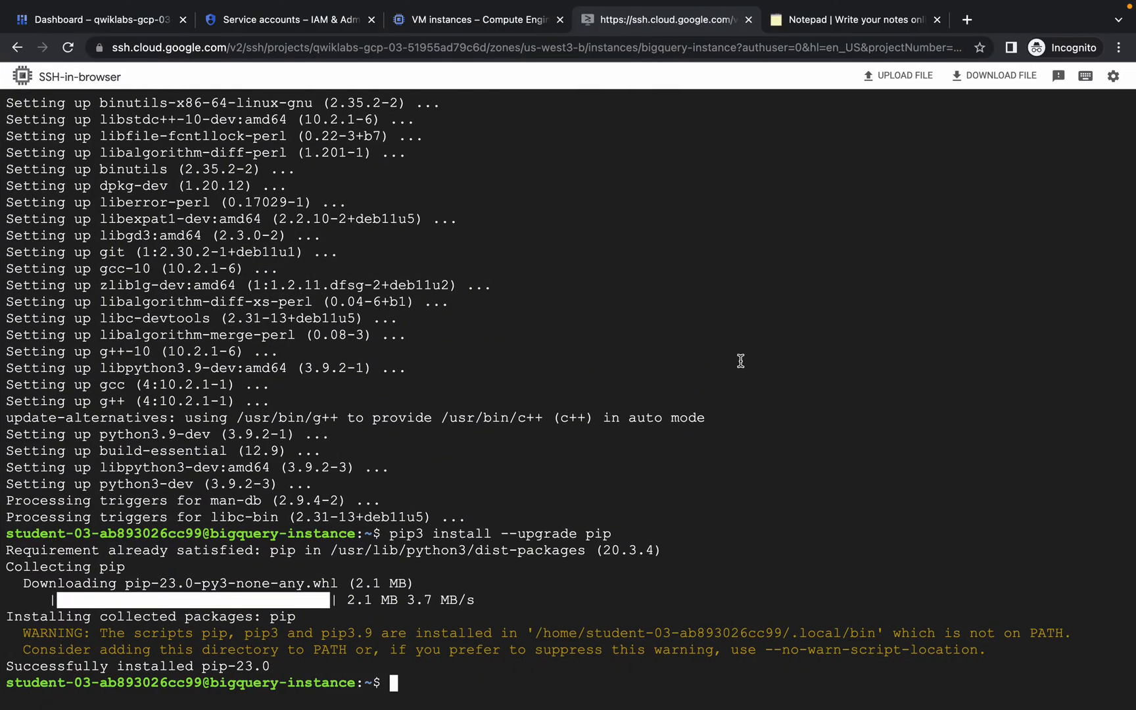
pyautogui.write('pip3 install google-cloud-bigquery')
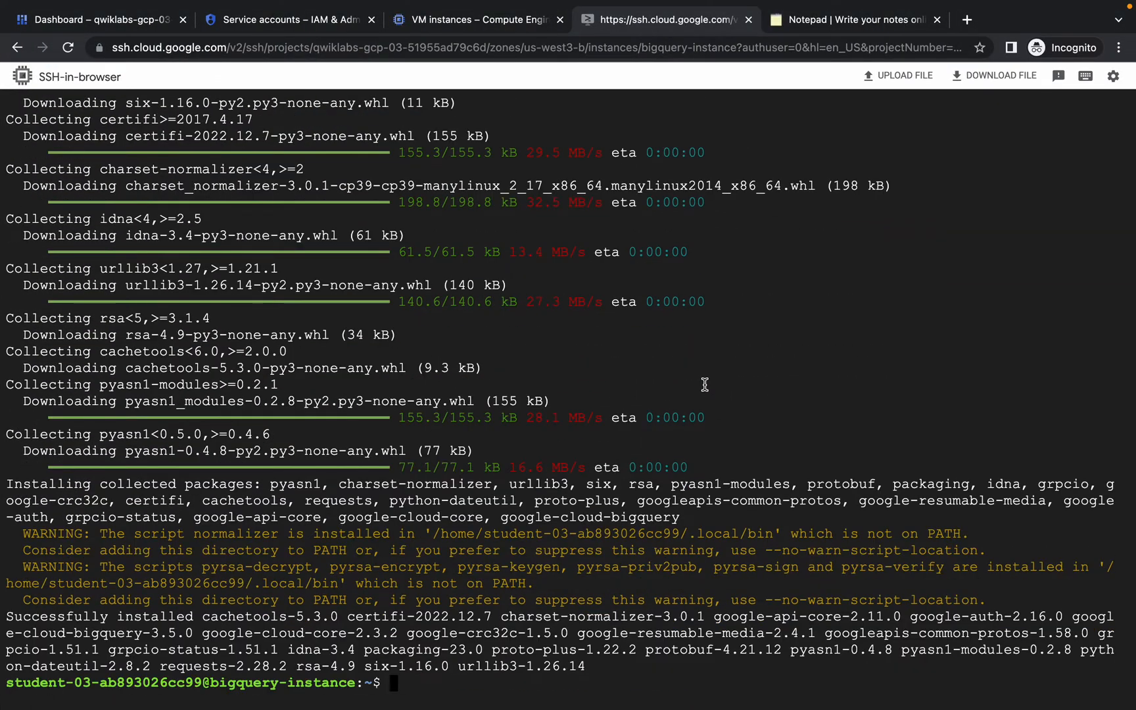
pyautogui.write('pip3 install pyarrow')
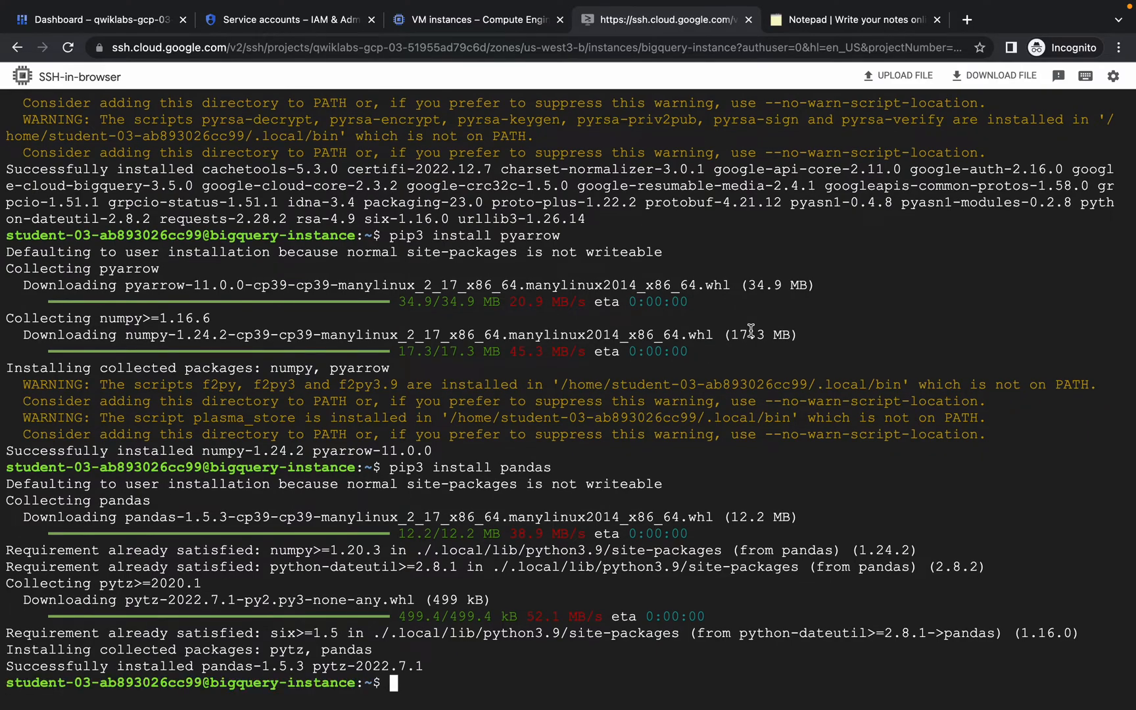
pyautogui.write('pip3 install db-dtypes')
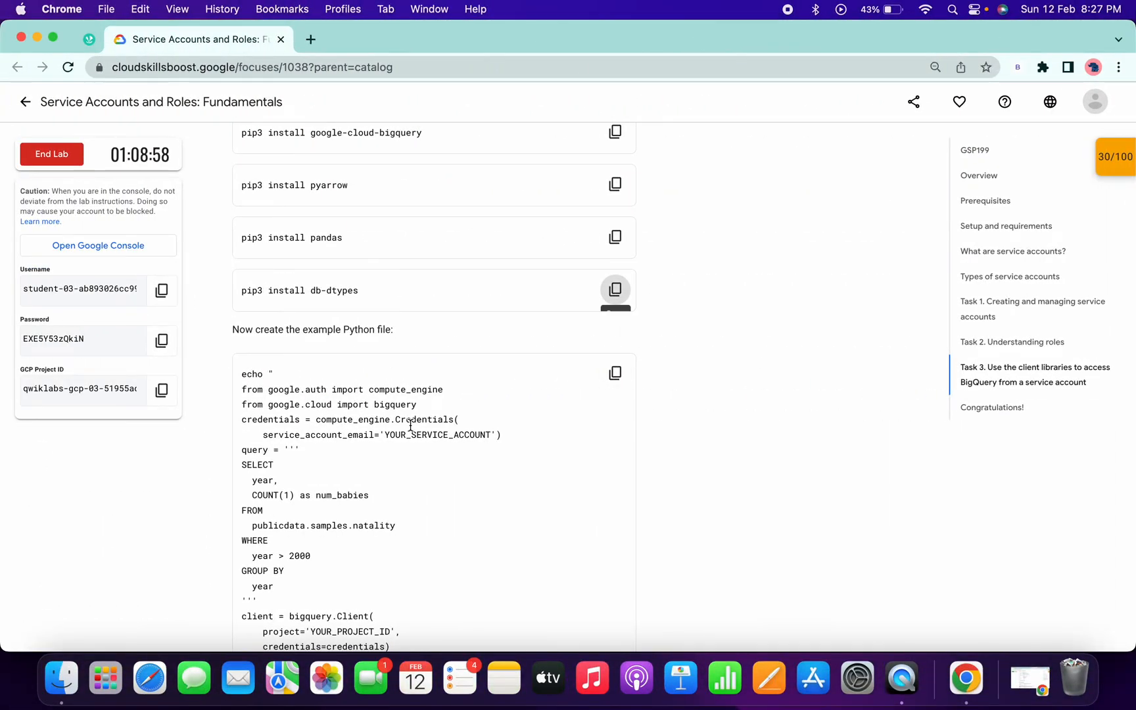
# Step: Check the lab's example Python file step and switch to the notepad holding the query.py script
pyautogui.scroll(-3)
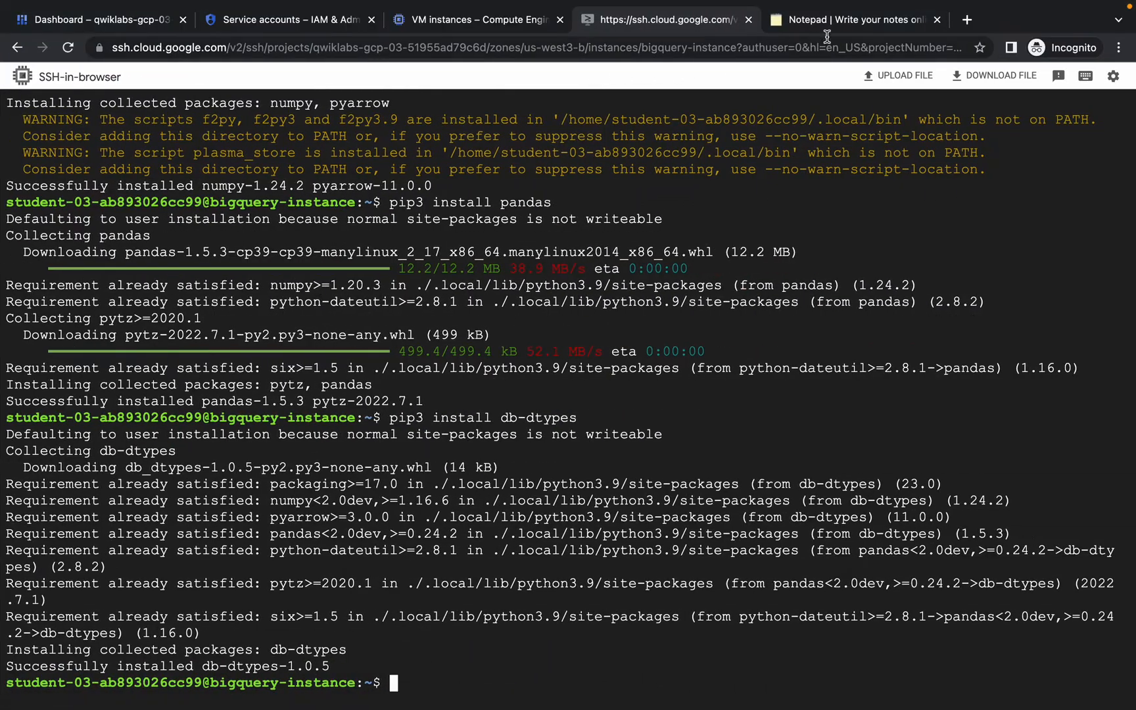
pyautogui.click(853, 18)
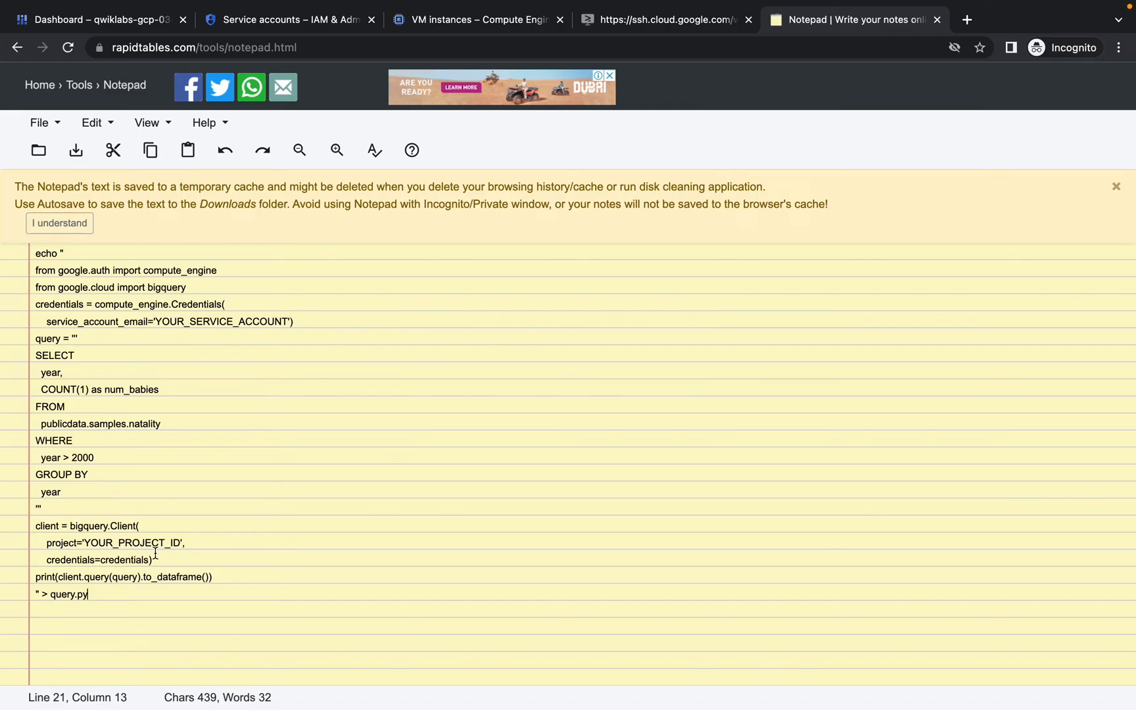
pyautogui.click(290, 18)
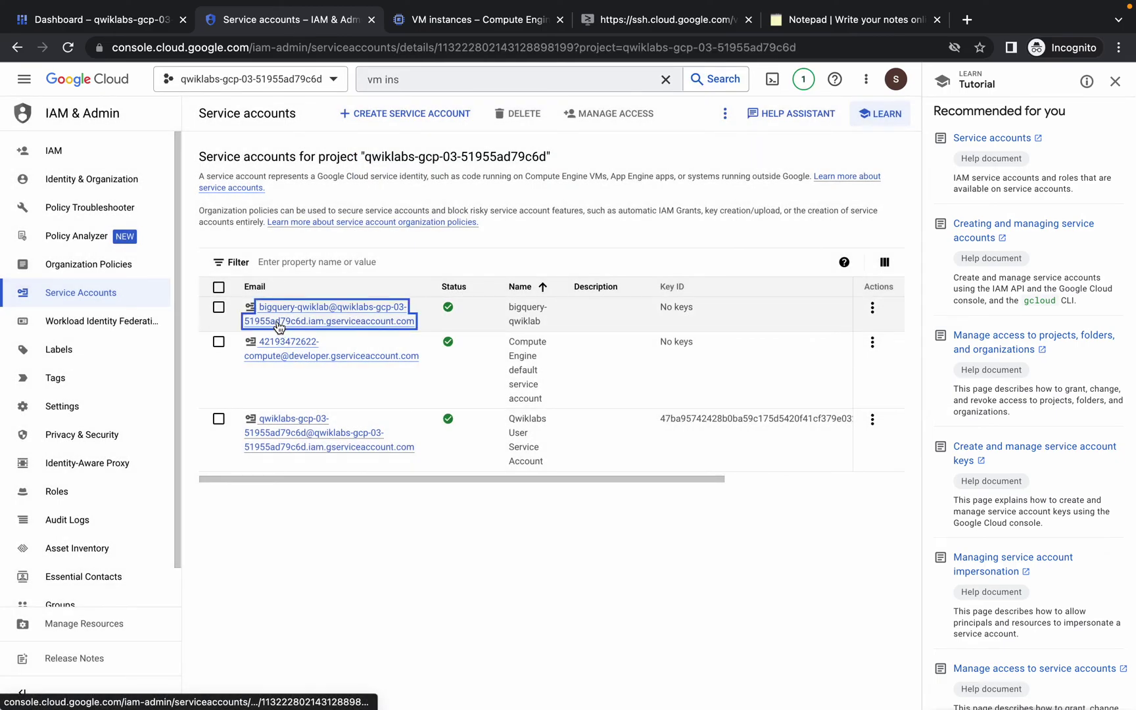
pyautogui.click(328, 314)
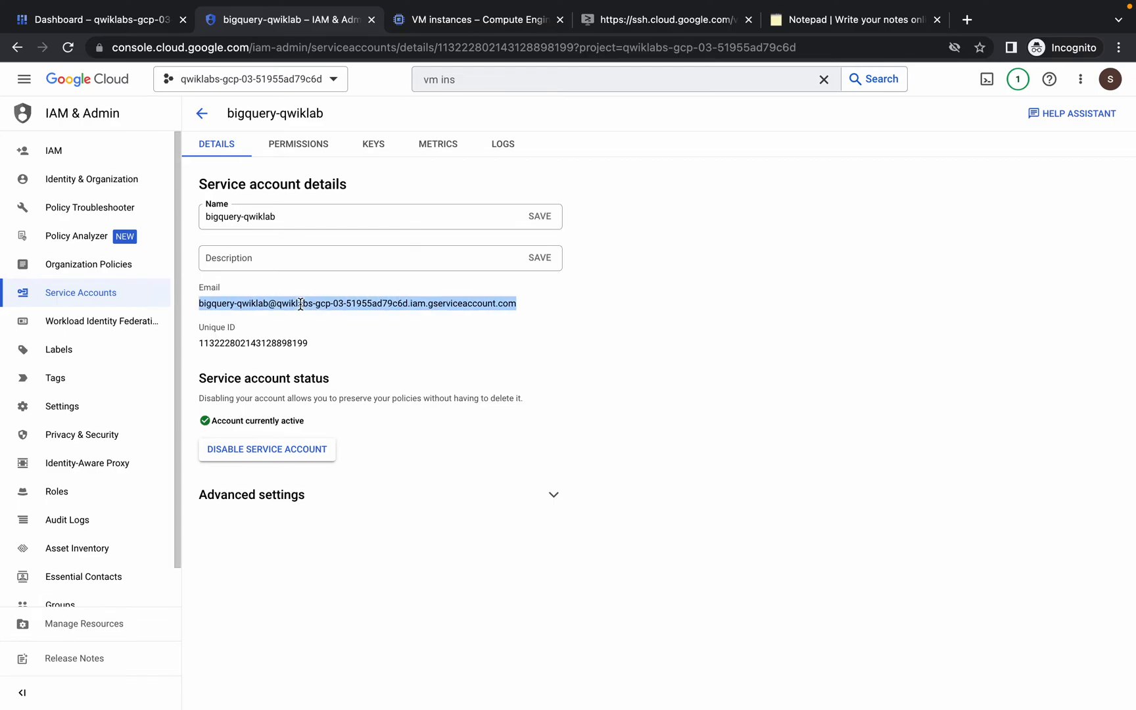
pyautogui.click(841, 61)
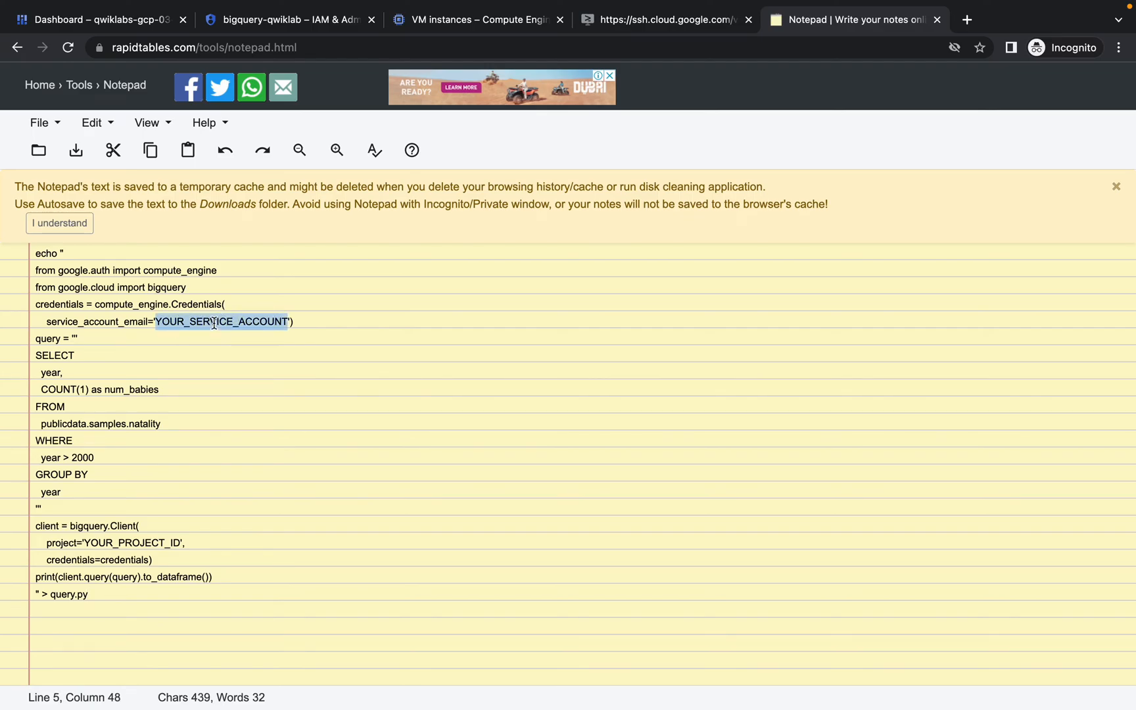
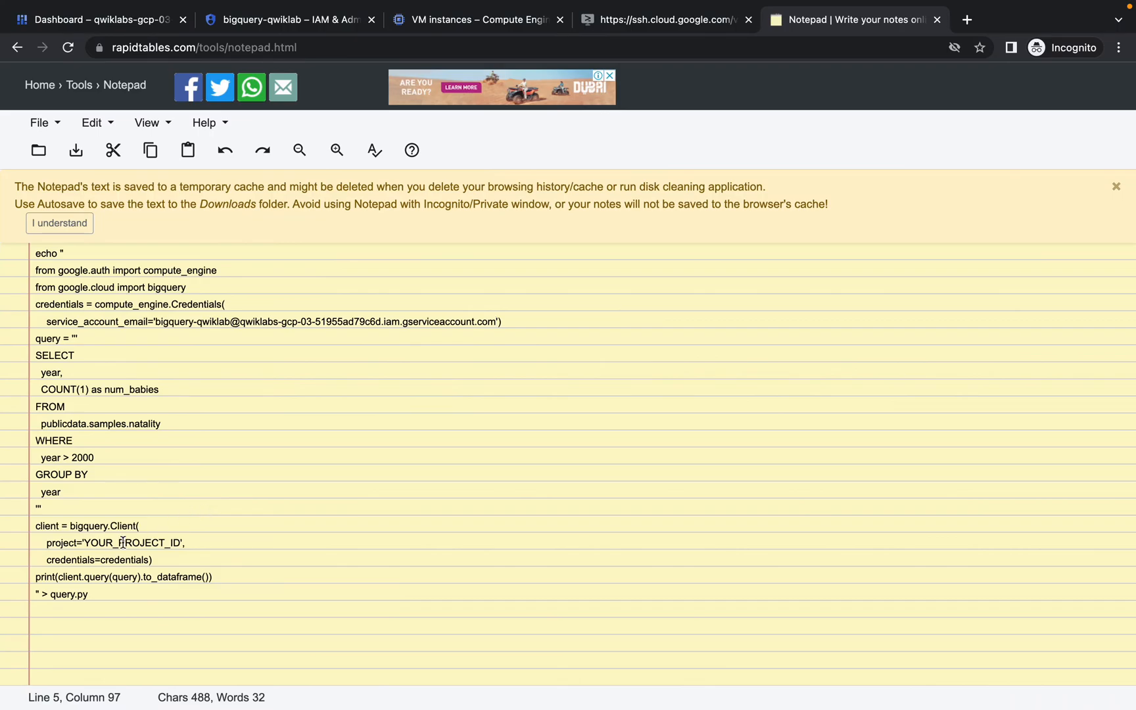
# Step: Replace YOUR_PROJECT_ID with qwiklabs-gcp-03-51955ad79c6d and copy the whole edited script
pyautogui.write("qwiklabs-gcp-03-51955ad79c6d',")
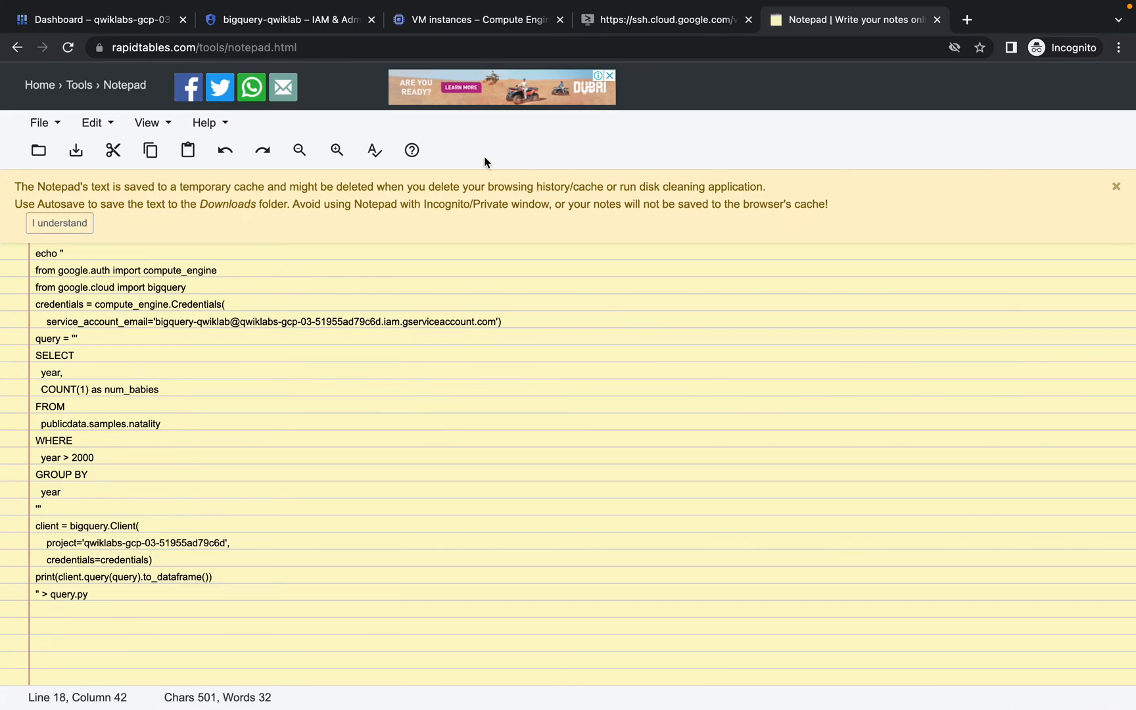
pyautogui.click(336, 150)
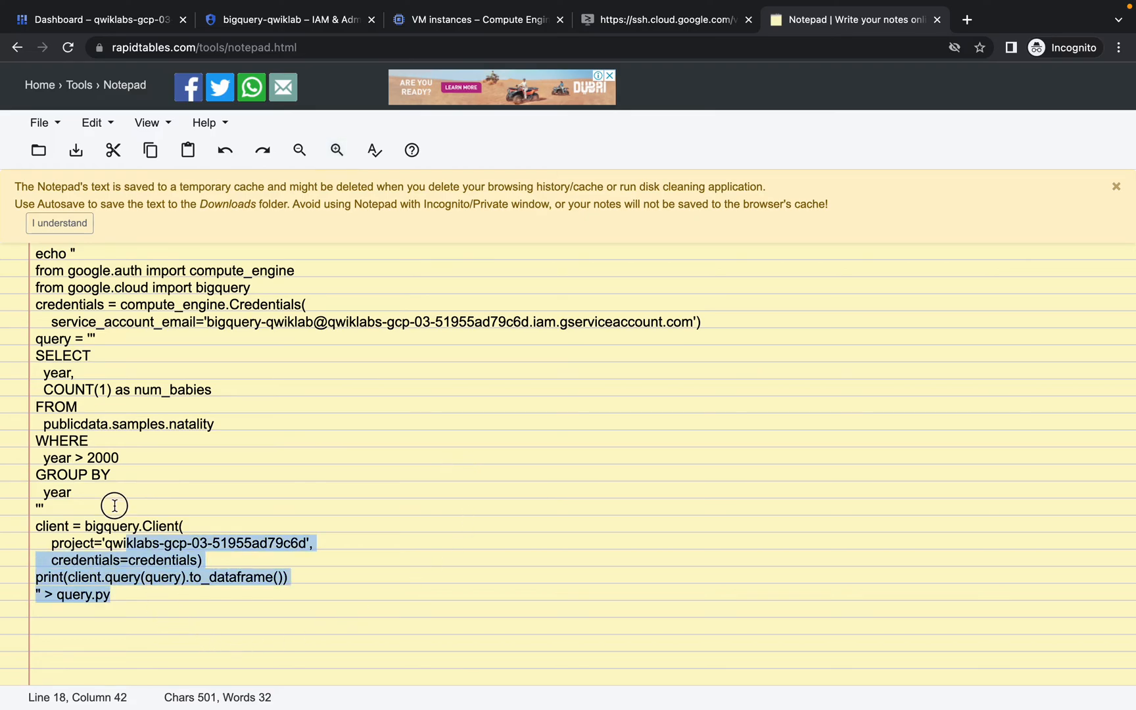
pyautogui.press('Ctrl+a')
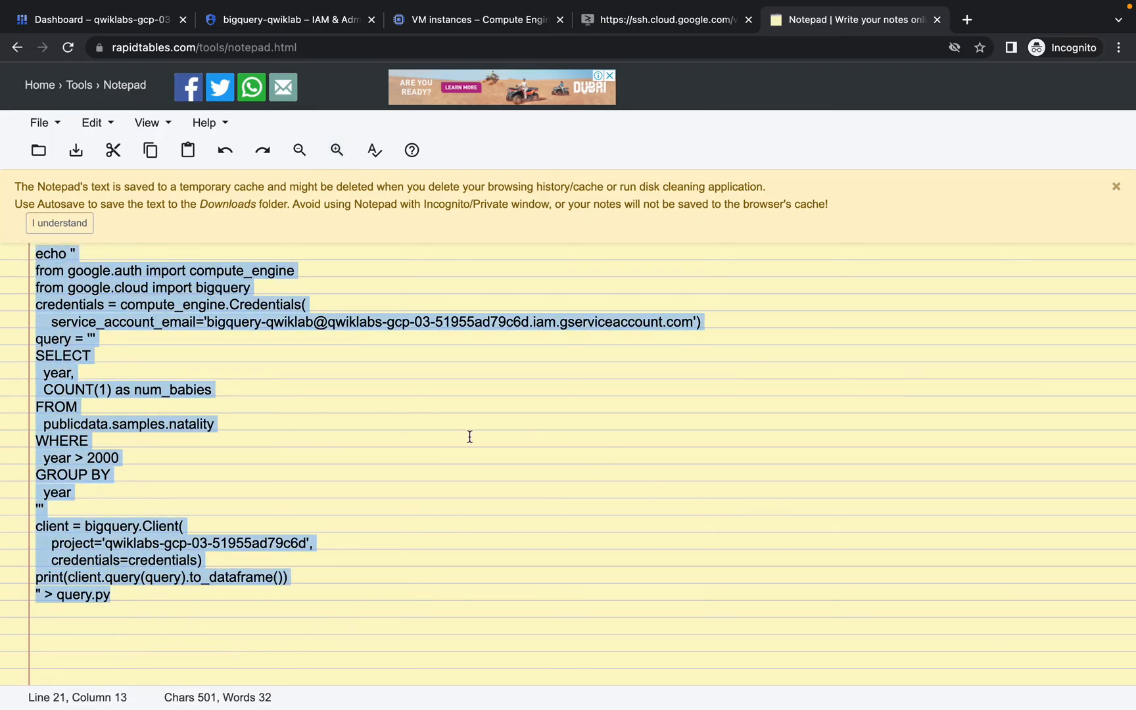
pyautogui.moveTo(671, 39)
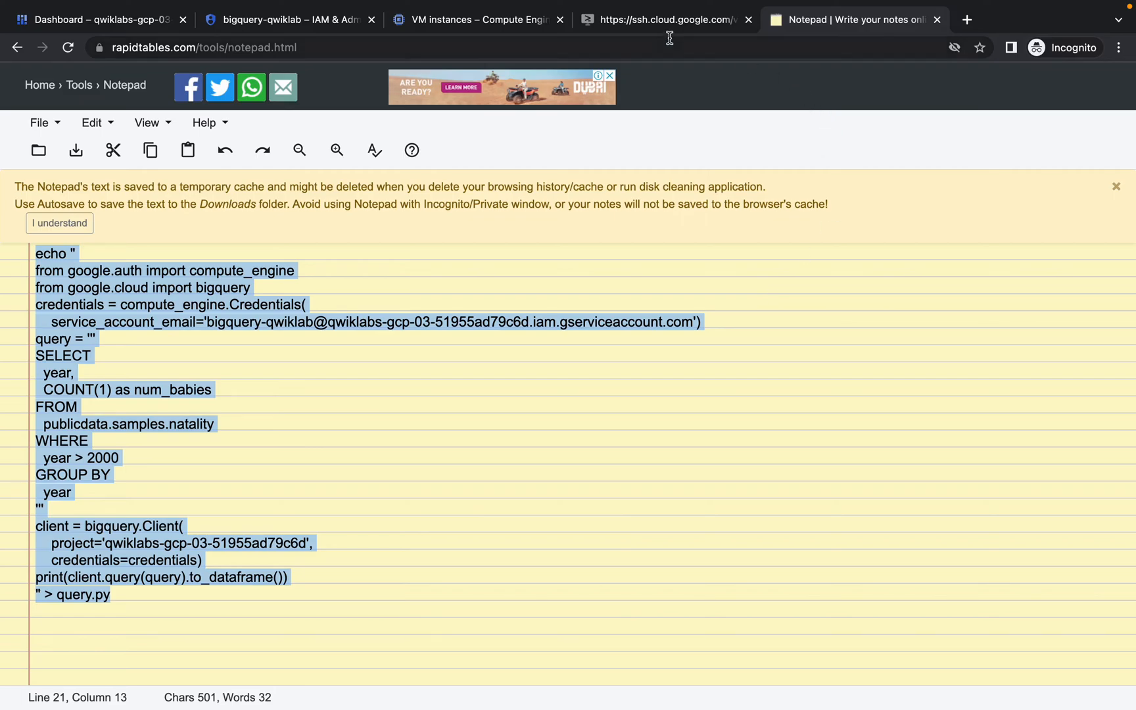
pyautogui.click(664, 19)
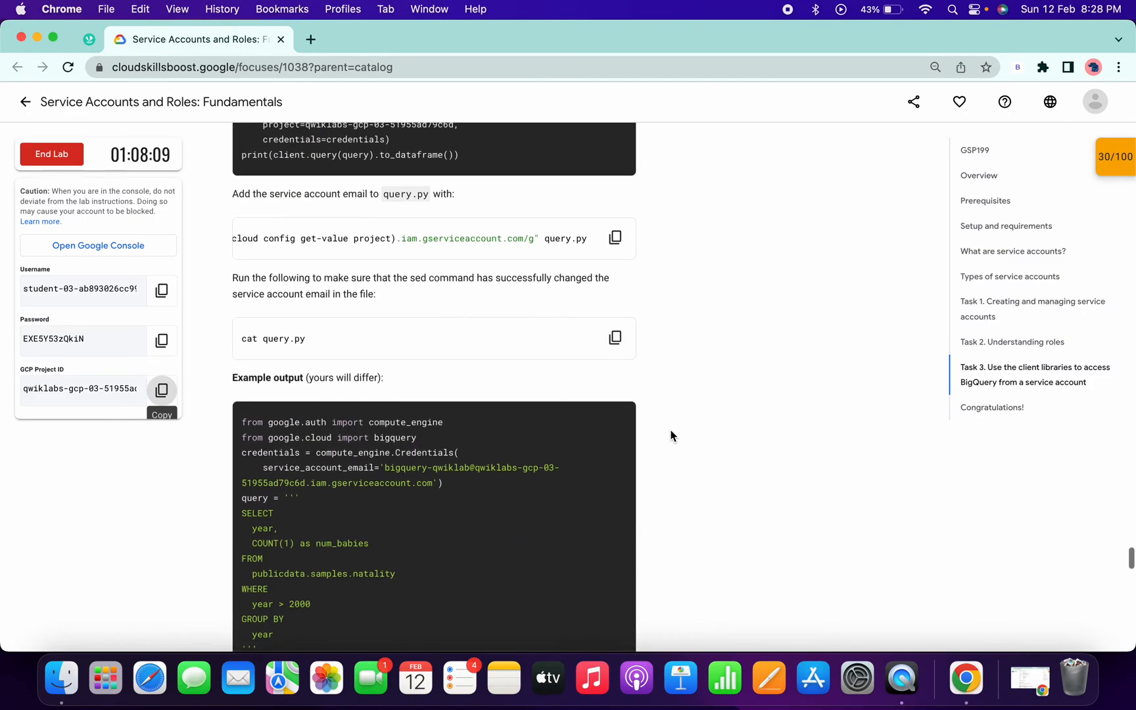
# Step: Write query.py on bigquery-instance from the pasted script and run it with python3 query.py
pyautogui.scroll(-3)
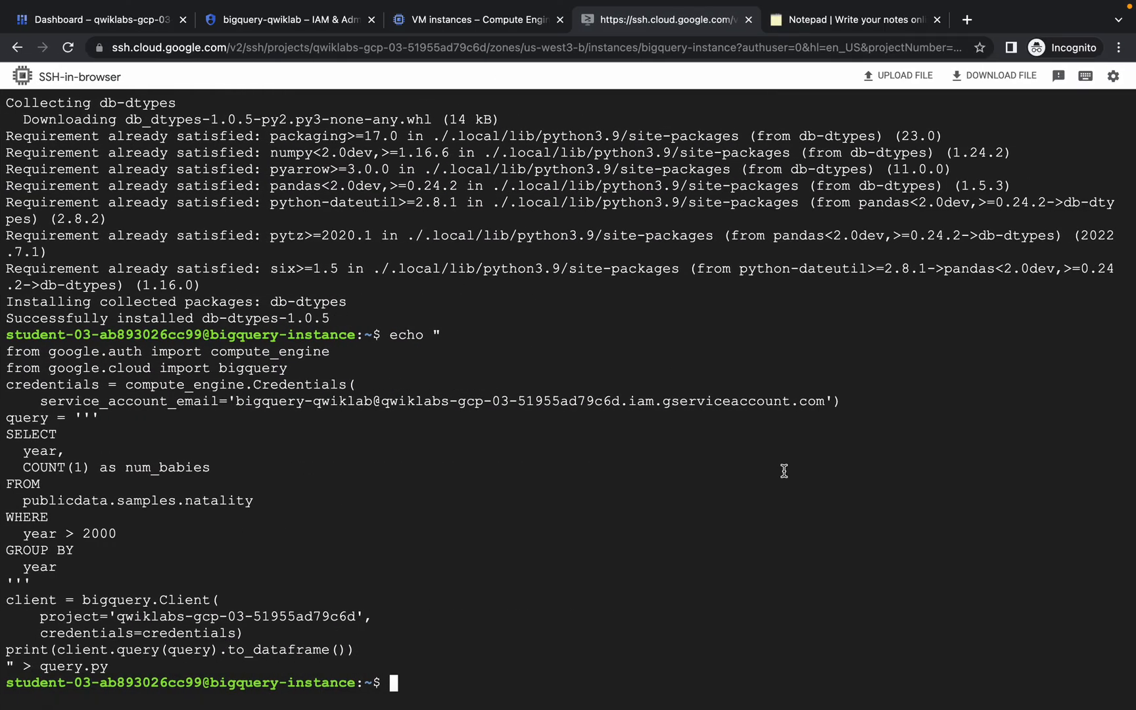
pyautogui.write('python3 query.py')
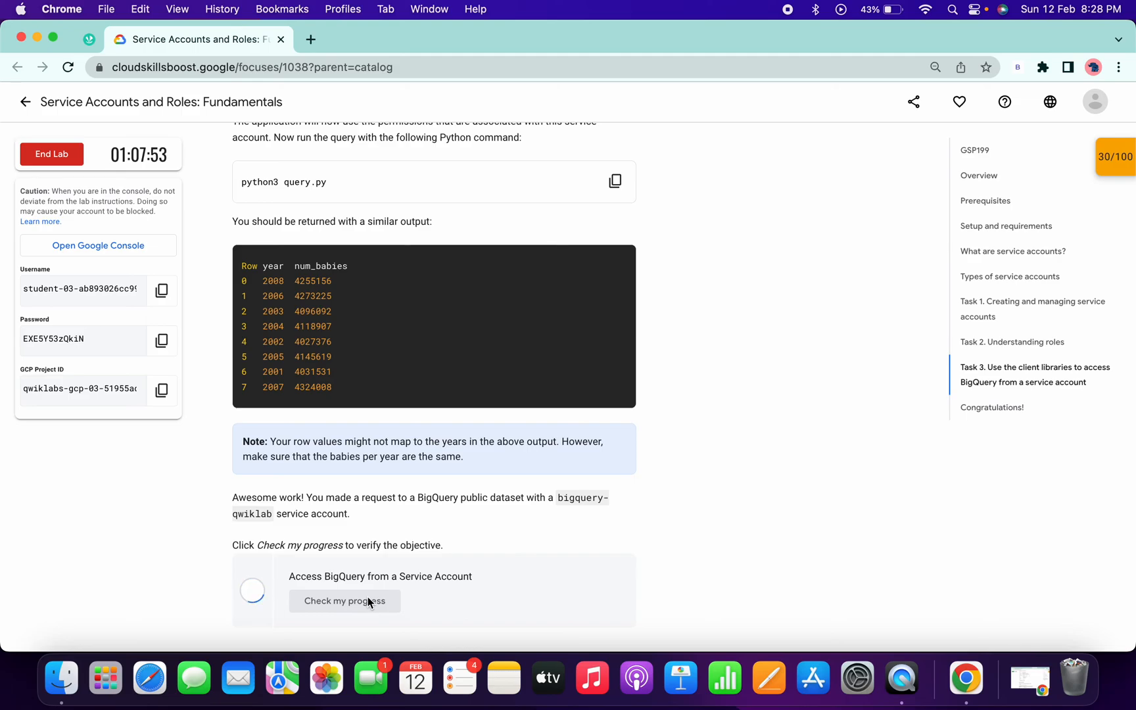
# Step: Verify the Access BigQuery from a Service Account objective, bringing checkpoints to 30/30 and 70/70
pyautogui.click(344, 601)
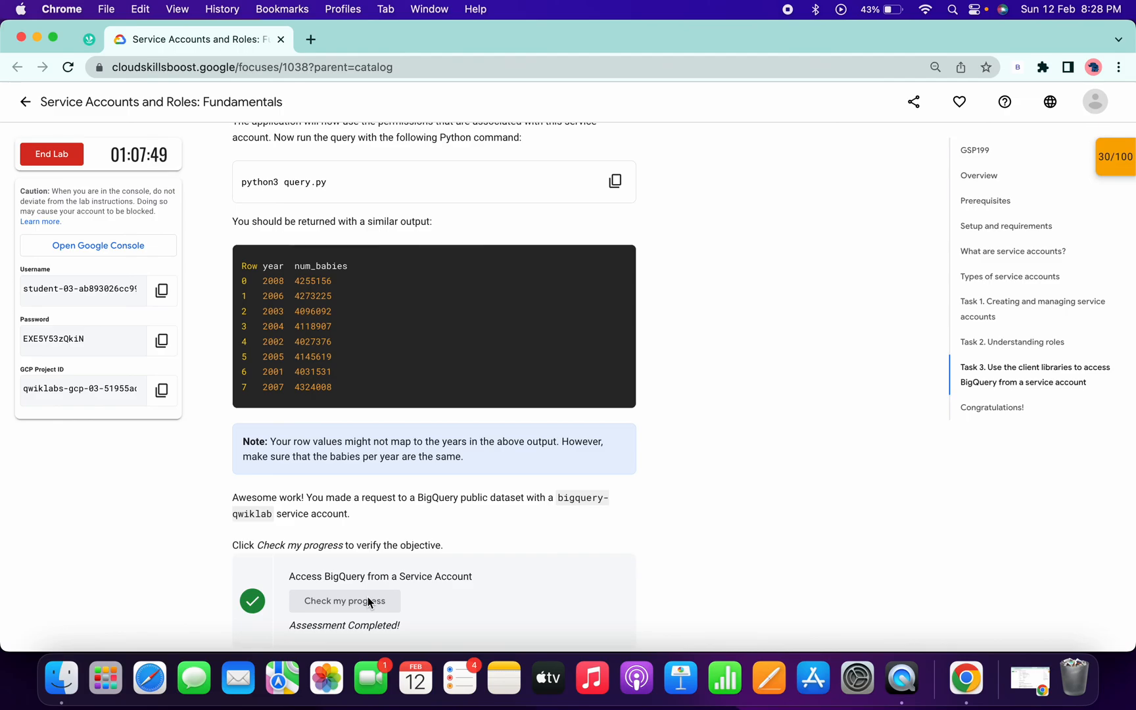
pyautogui.click(1122, 156)
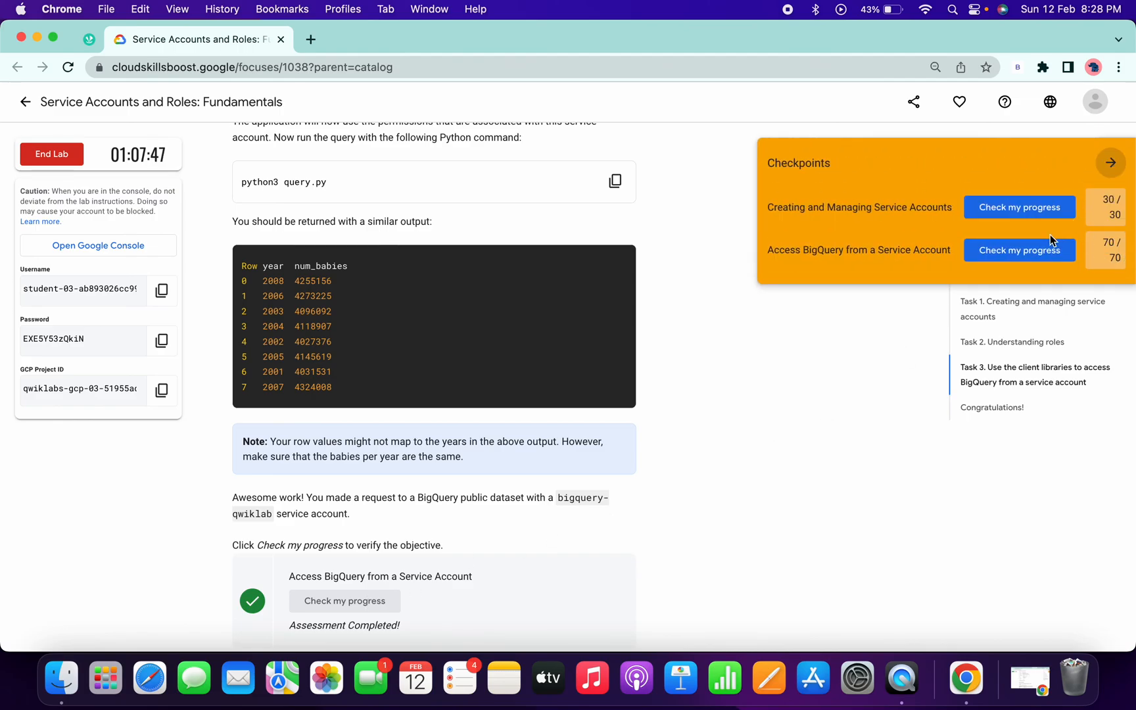